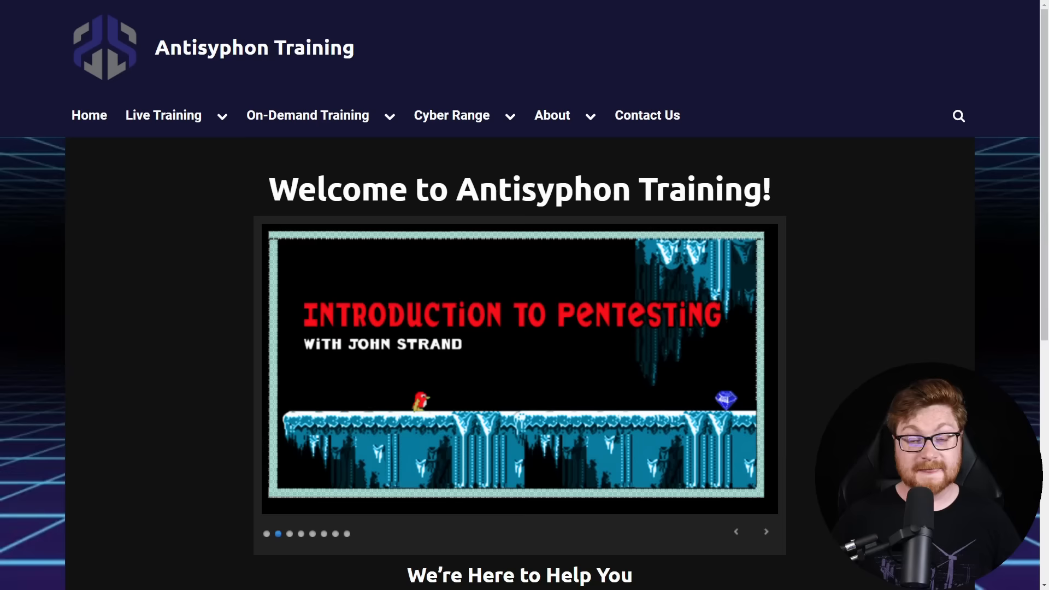
Open the Live Training course catalog and browse through the listed courses.
{"action": "scroll", "scroll_direction": "down", "scroll_amount": 3}
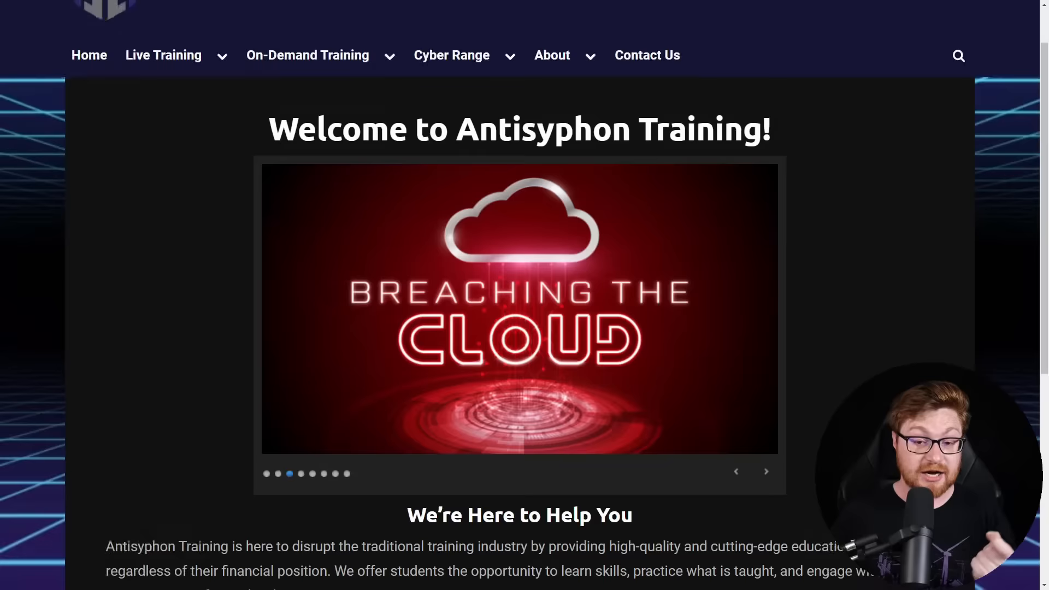
{"action": "scroll", "scroll_direction": "down", "scroll_amount": 3}
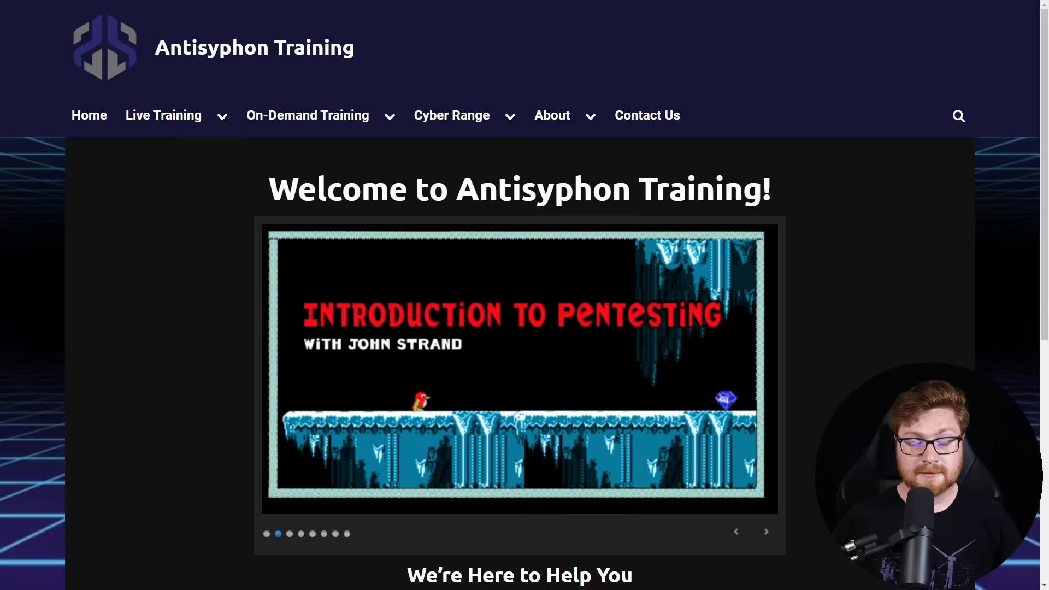
{"action": "left_click", "coordinate": [164, 116]}
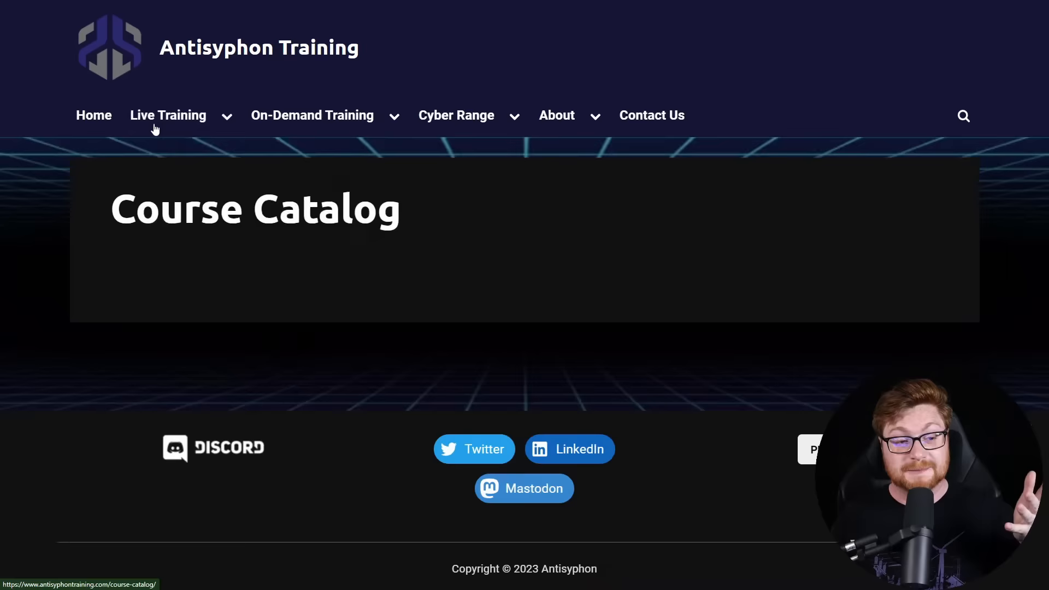
{"action": "scroll", "scroll_direction": "down", "scroll_amount": 3}
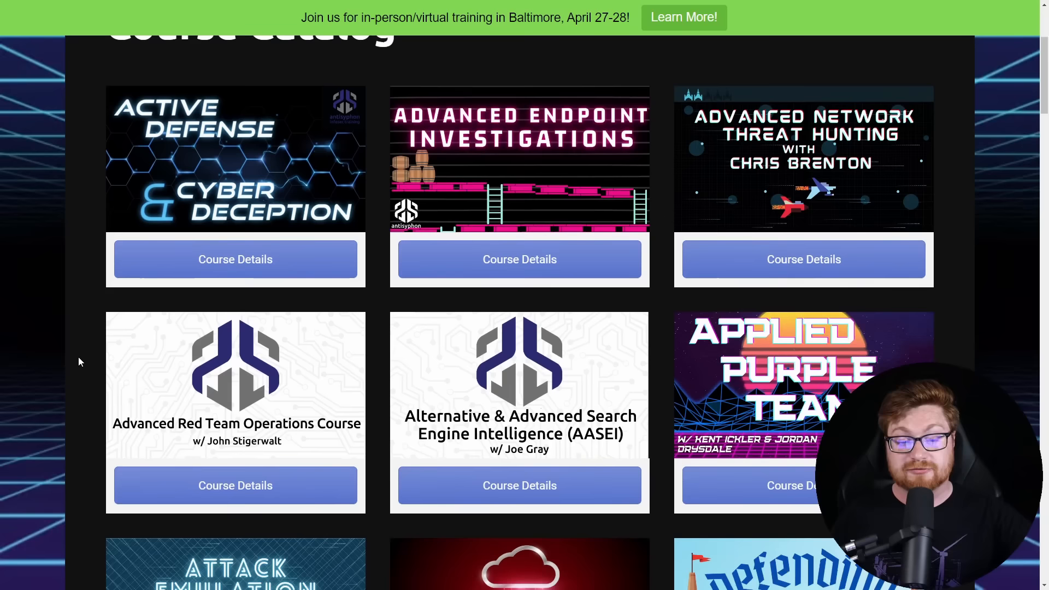
{"action": "scroll", "scroll_direction": "down", "scroll_amount": 3}
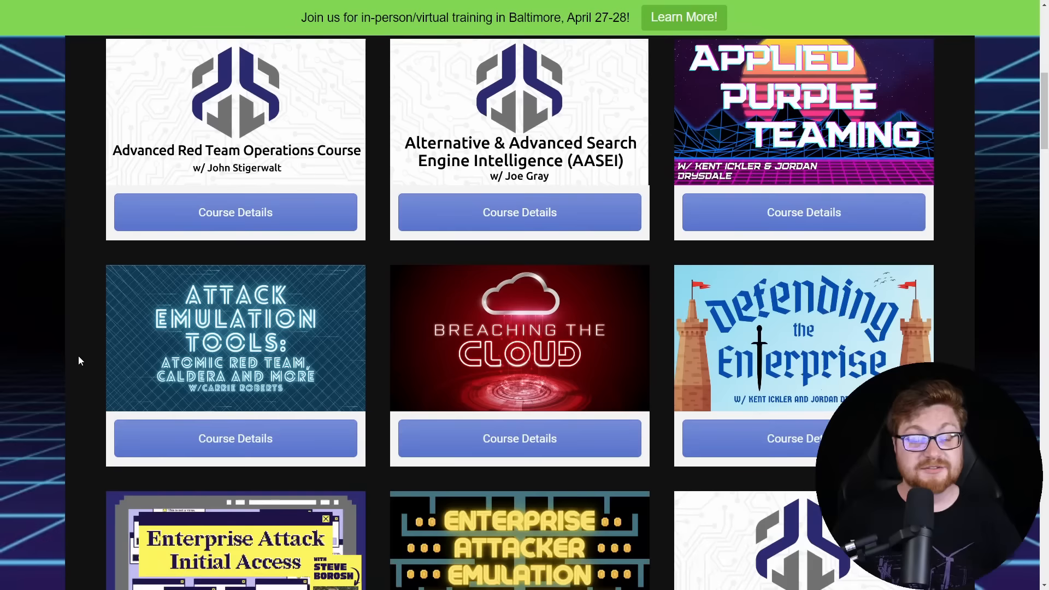
{"action": "scroll", "scroll_direction": "down", "scroll_amount": 3}
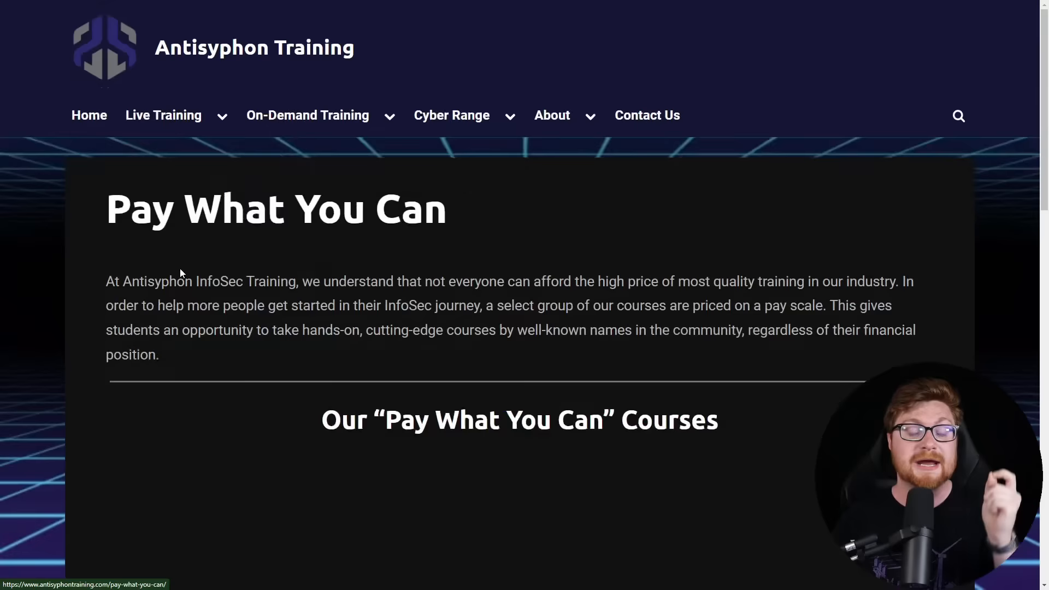
Scroll the Pay What You Can courses to the Getting Started in Security with BHIS and MITRE ATT&CK tile.
{"action": "scroll", "scroll_direction": "down", "scroll_amount": 3}
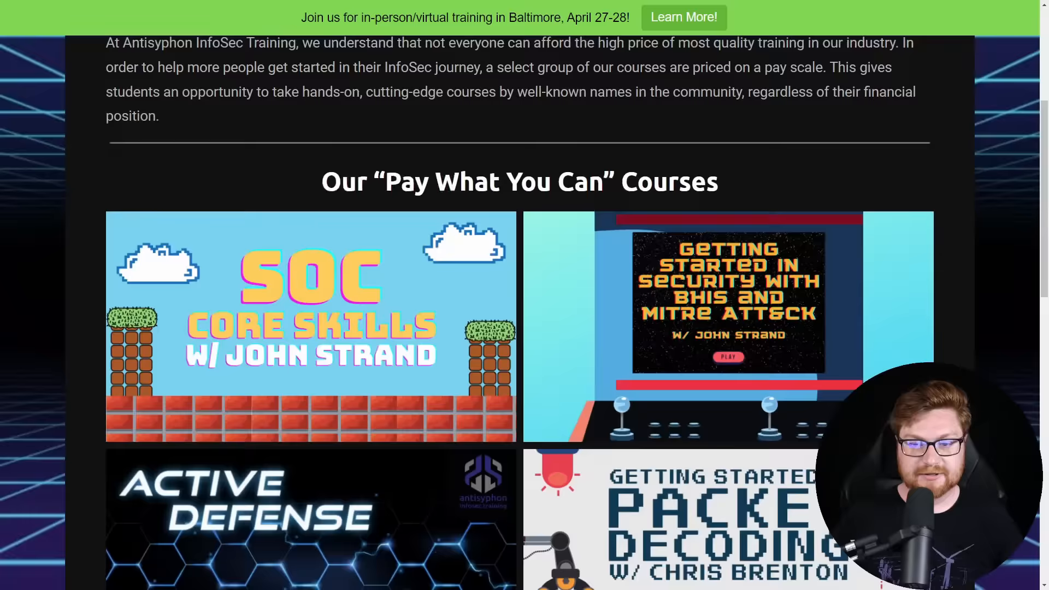
{"action": "scroll", "scroll_direction": "down", "scroll_amount": 3}
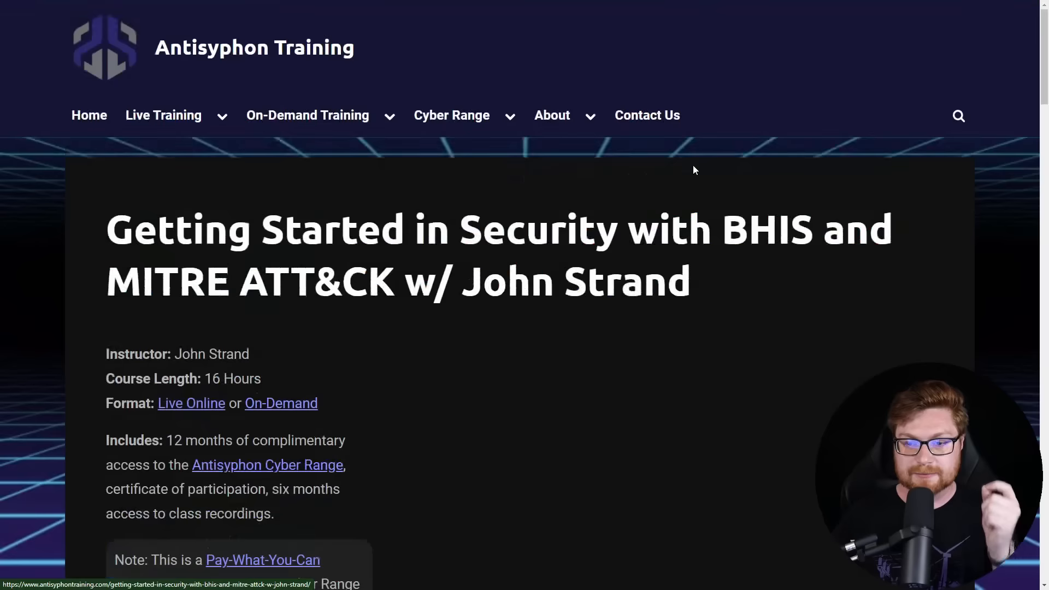
{"action": "scroll", "scroll_direction": "down", "scroll_amount": 3}
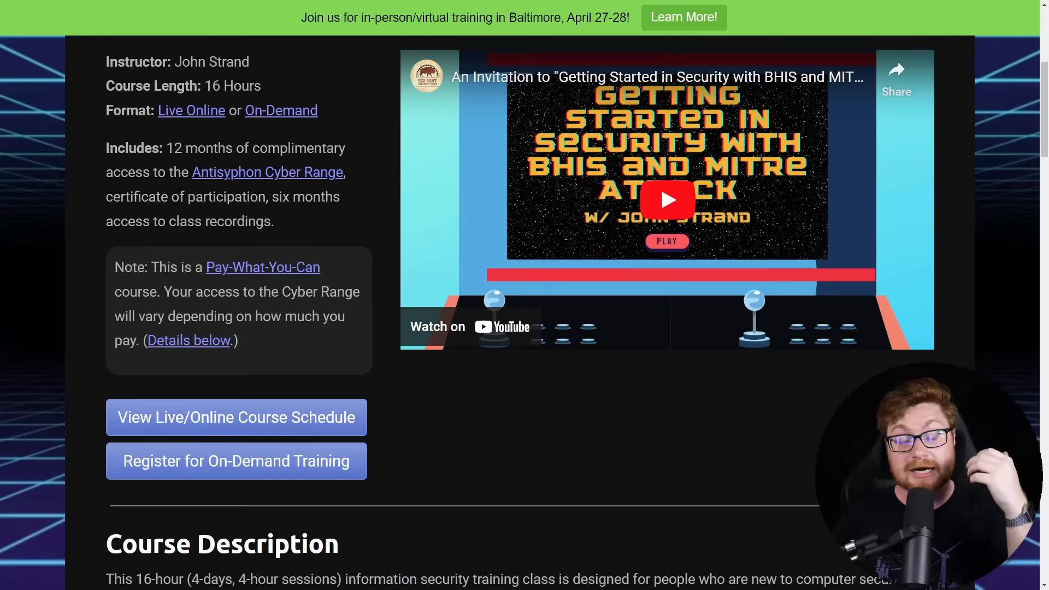
{"action": "scroll", "scroll_direction": "down", "scroll_amount": 3}
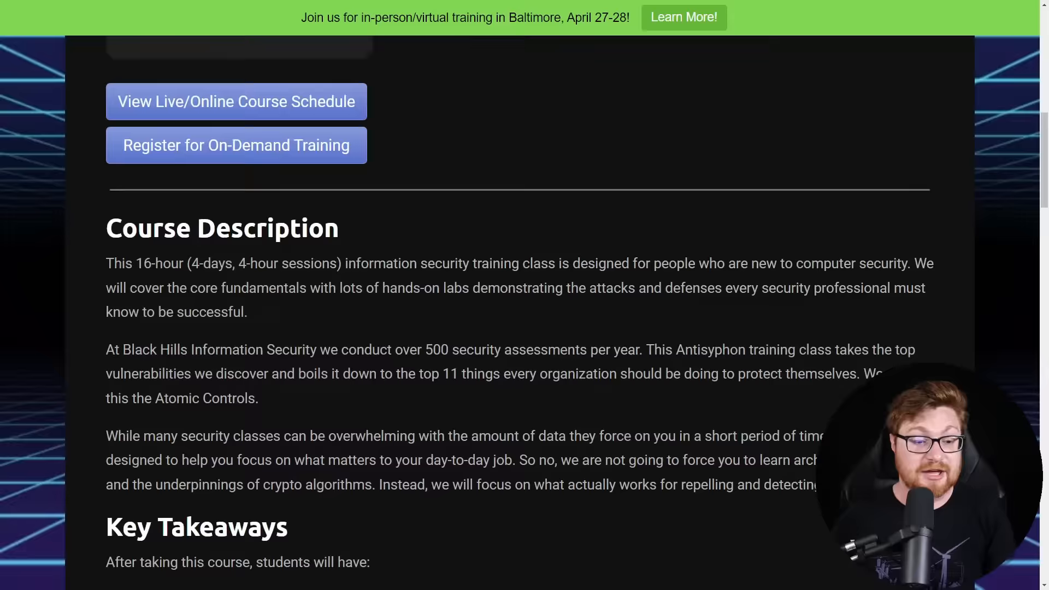
{"action": "scroll", "scroll_direction": "down", "scroll_amount": 3}
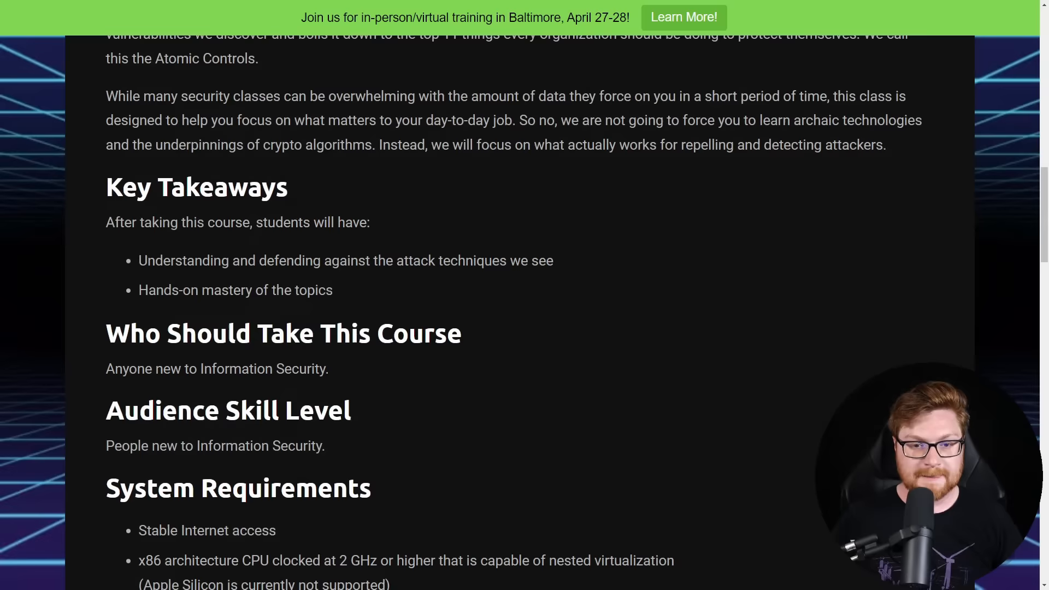
{"action": "scroll", "scroll_direction": "down", "scroll_amount": 3}
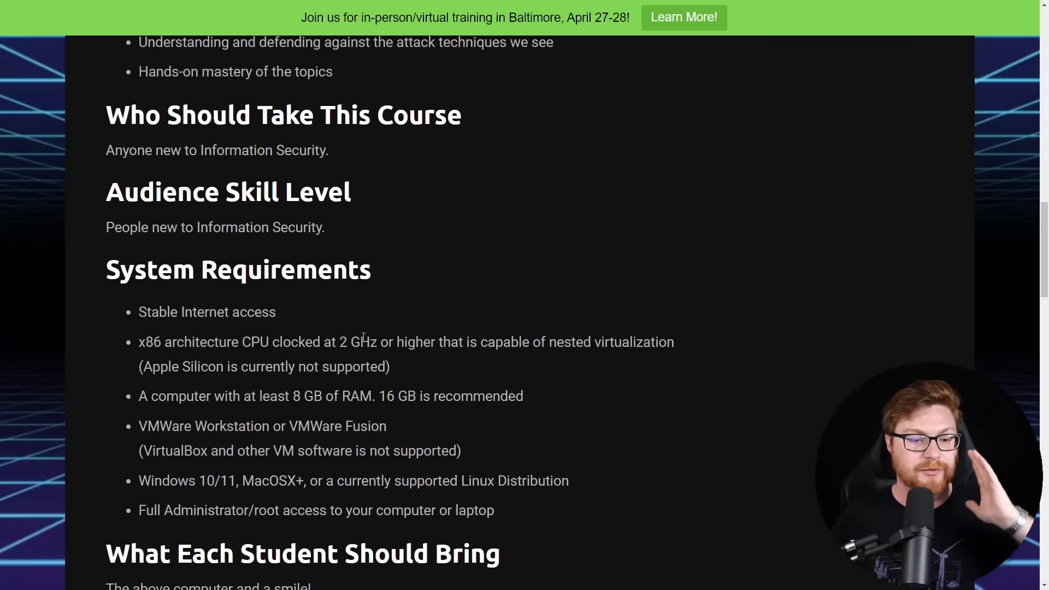
{"action": "scroll", "scroll_direction": "down", "scroll_amount": 3}
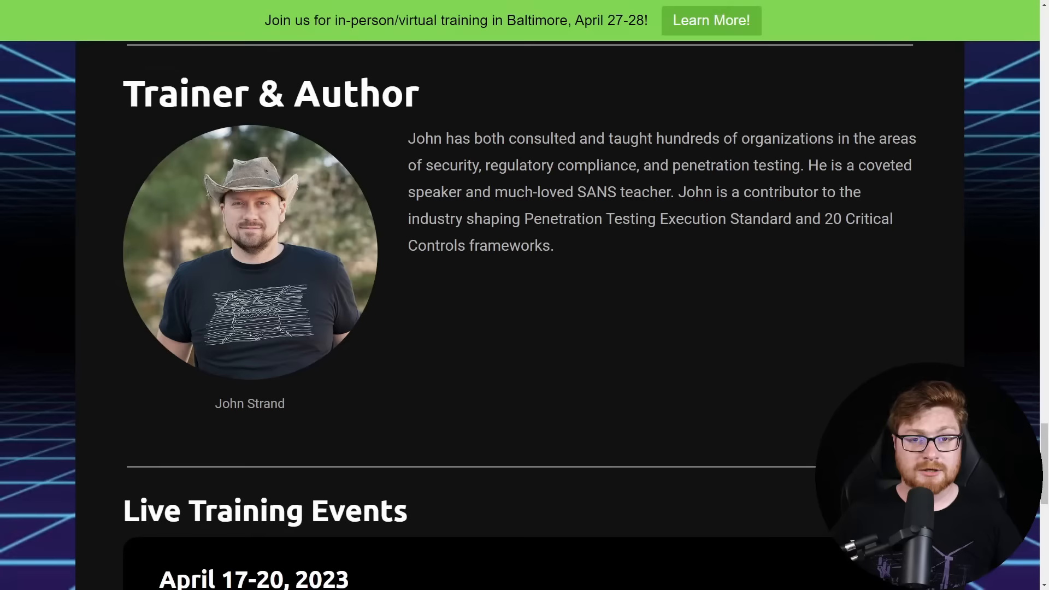
{"action": "scroll", "scroll_direction": "down", "scroll_amount": 3}
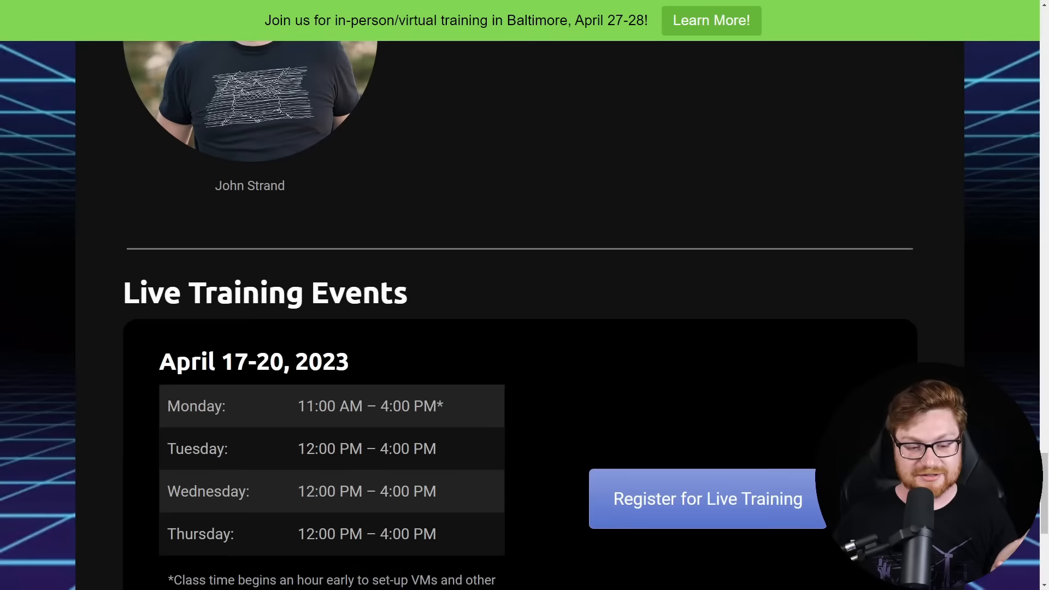
Begin registering for the April 17-20, 2023 live training and review the registration form.
{"action": "left_click", "coordinate": [706, 499]}
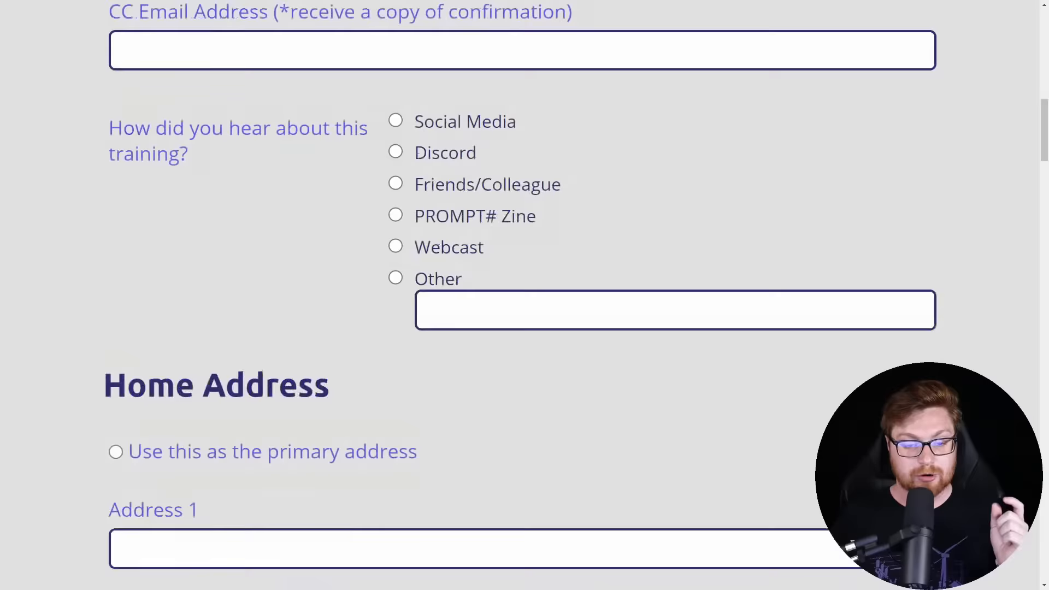
{"action": "scroll", "scroll_direction": "down", "scroll_amount": 3}
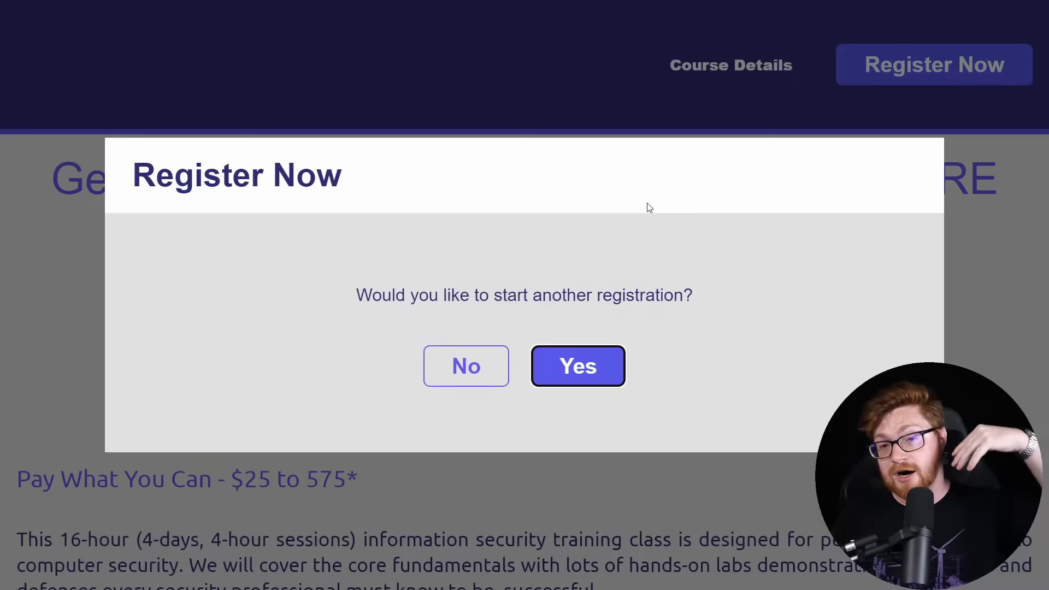
Start a new registration and advance past personal information and the $0.00 session summary.
{"action": "left_click", "coordinate": [577, 366]}
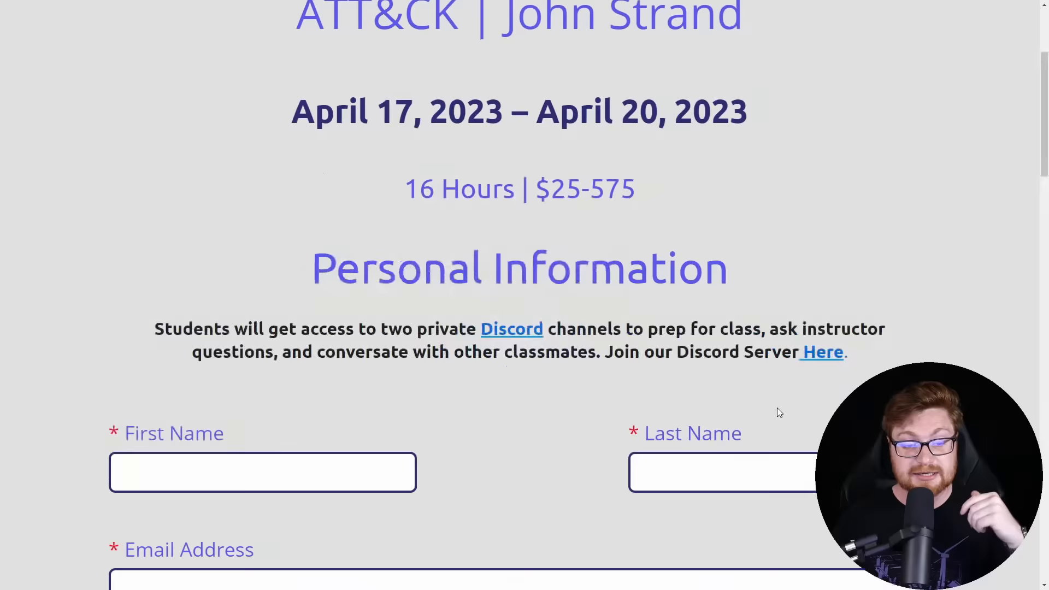
{"action": "scroll", "scroll_direction": "down", "scroll_amount": 3}
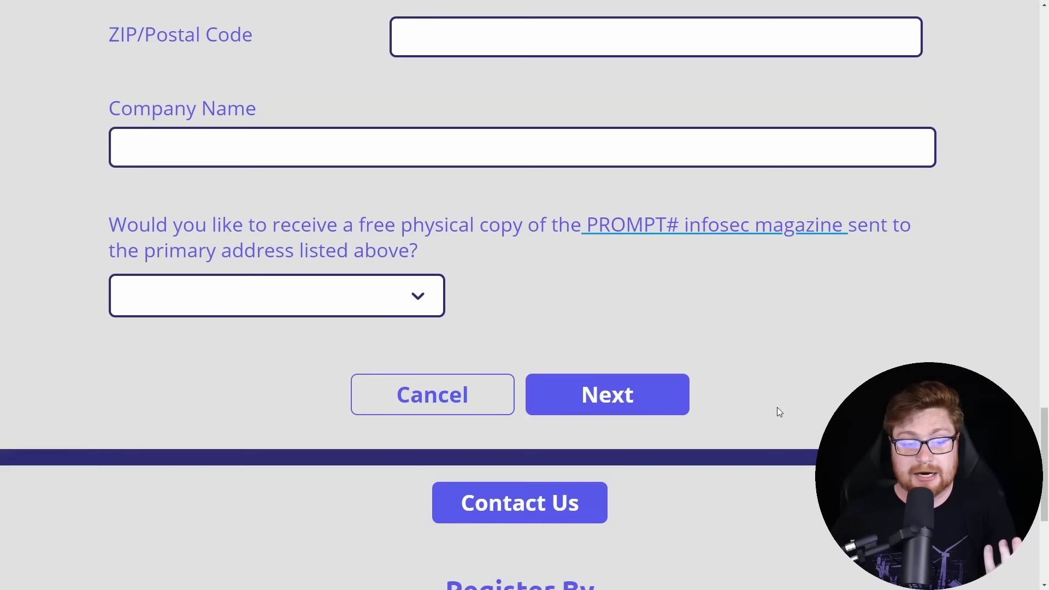
{"action": "left_click", "coordinate": [606, 394]}
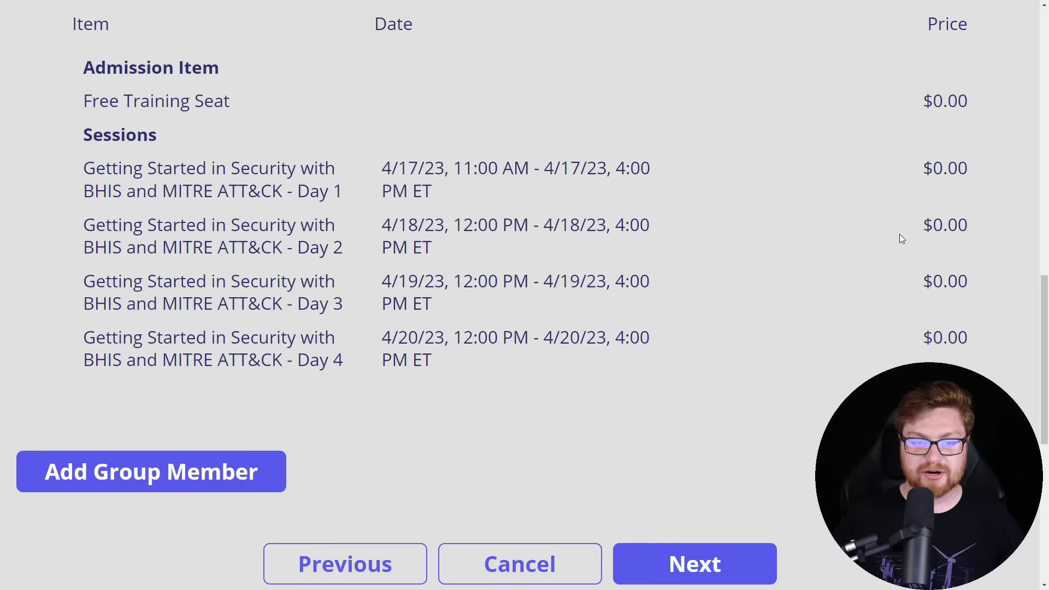
{"action": "scroll", "scroll_direction": "down", "scroll_amount": 3}
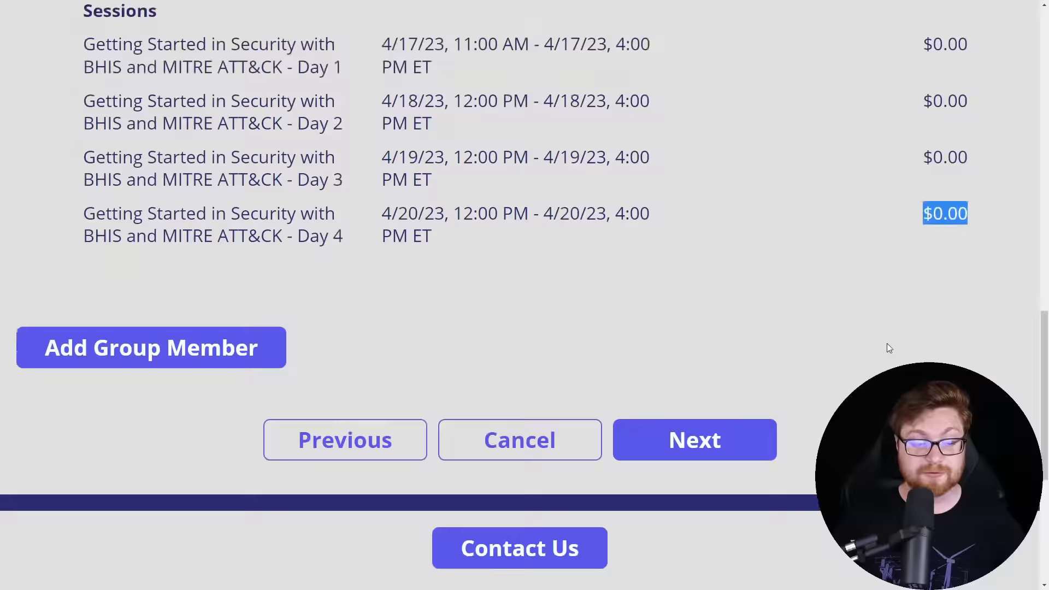
{"action": "left_click", "coordinate": [694, 439]}
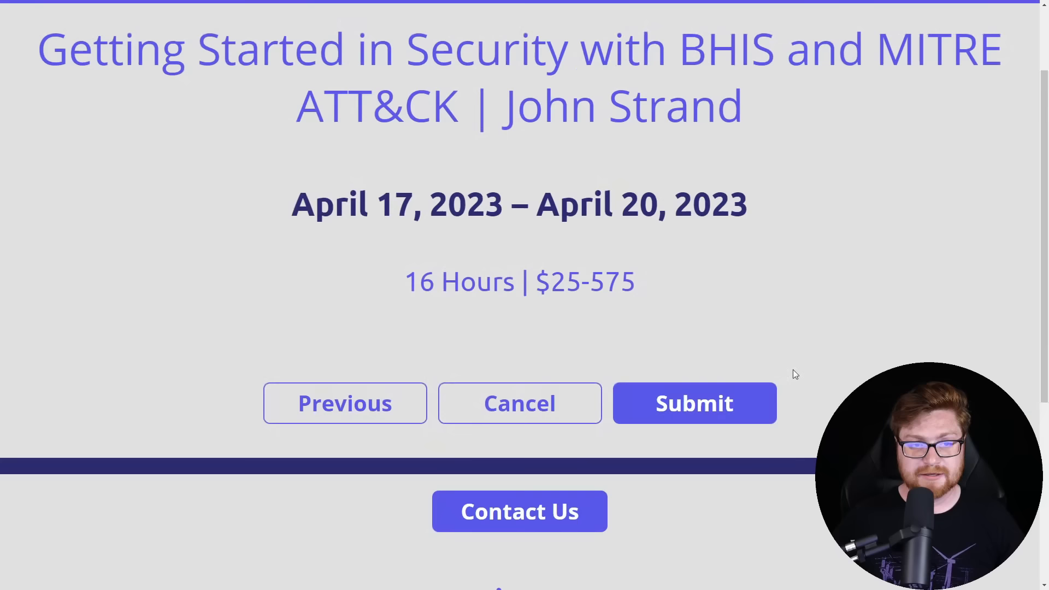
Submit the registration and read the lab download instructions down to Import Virtual Machines.
{"action": "left_click", "coordinate": [694, 403]}
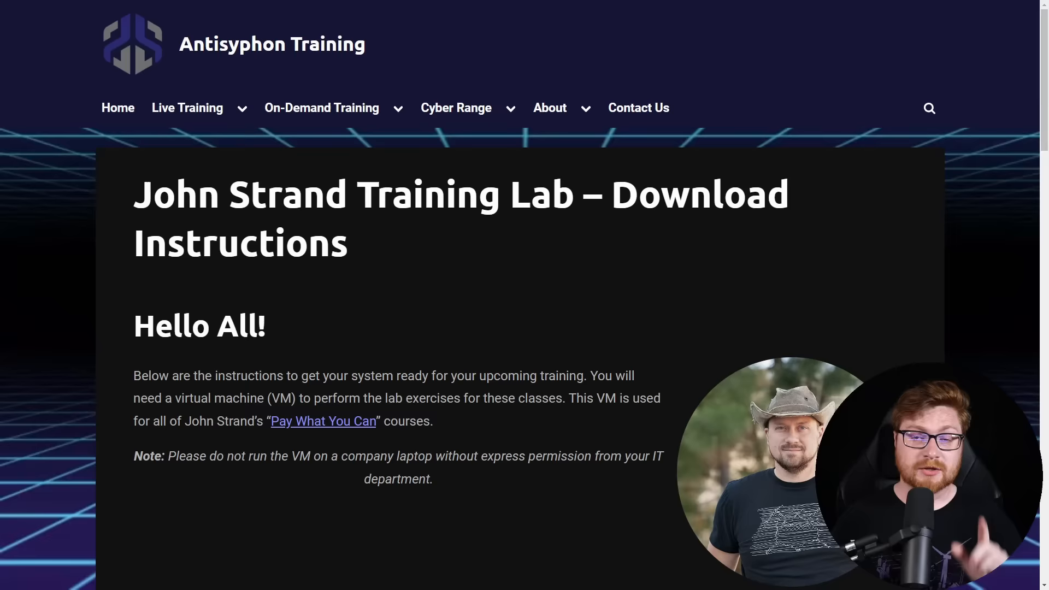
{"action": "scroll", "scroll_direction": "down", "scroll_amount": 3}
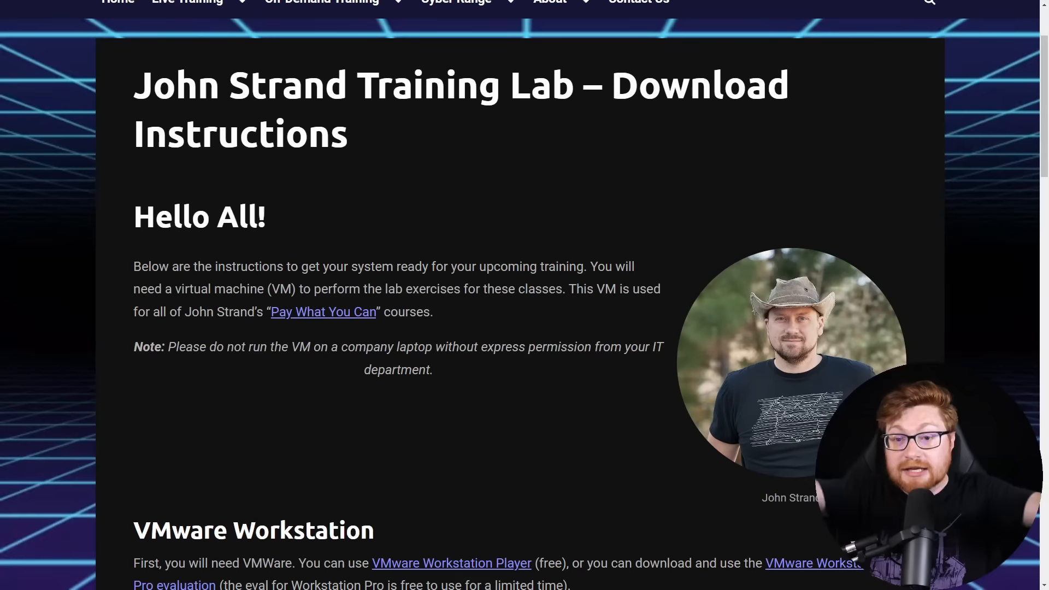
{"action": "scroll", "scroll_direction": "down", "scroll_amount": 3}
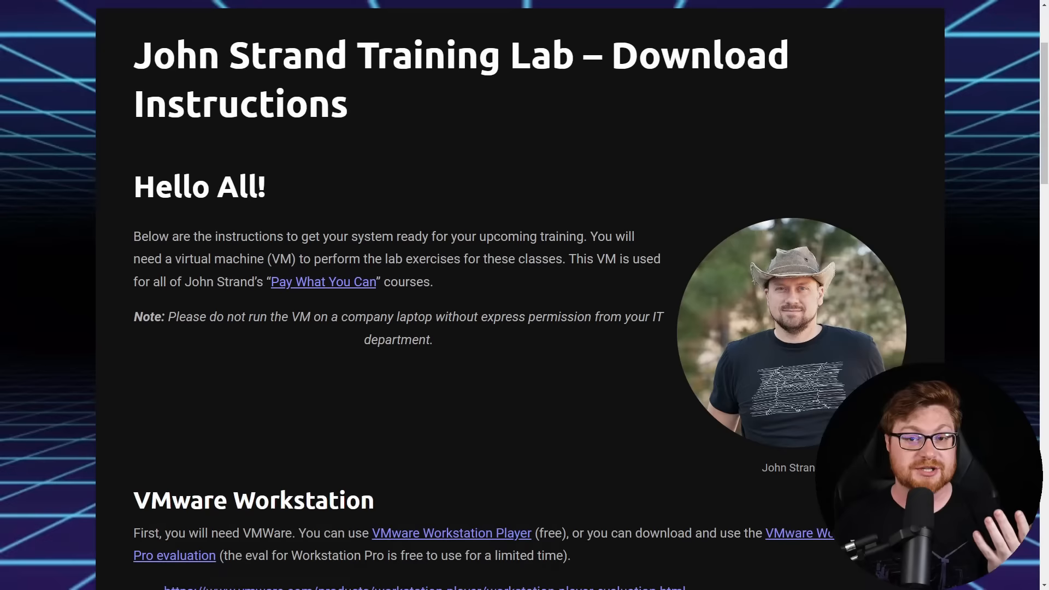
{"action": "scroll", "scroll_direction": "down", "scroll_amount": 3}
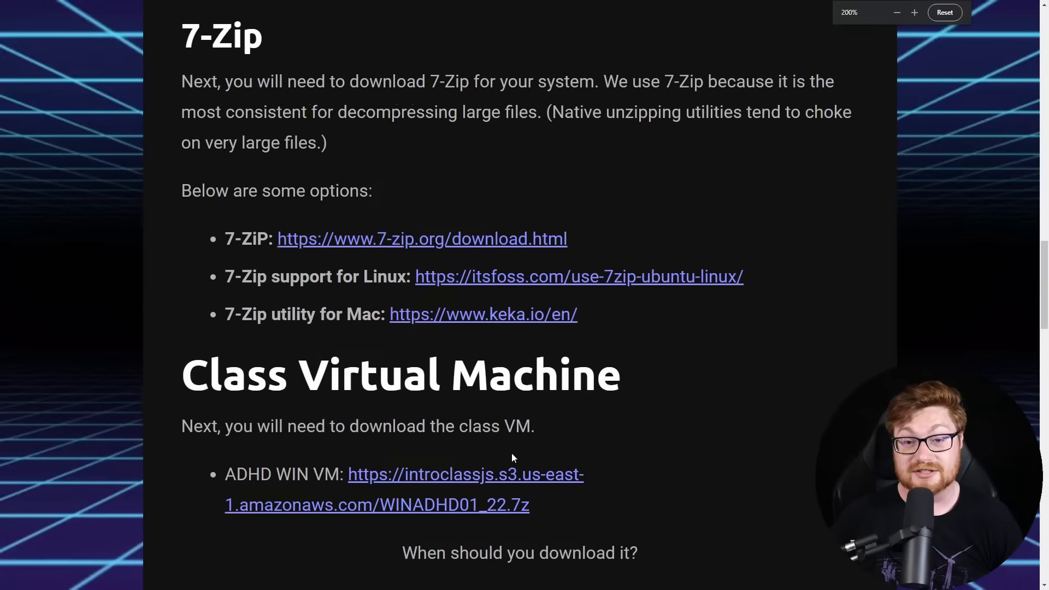
{"action": "scroll", "scroll_direction": "down", "scroll_amount": 3}
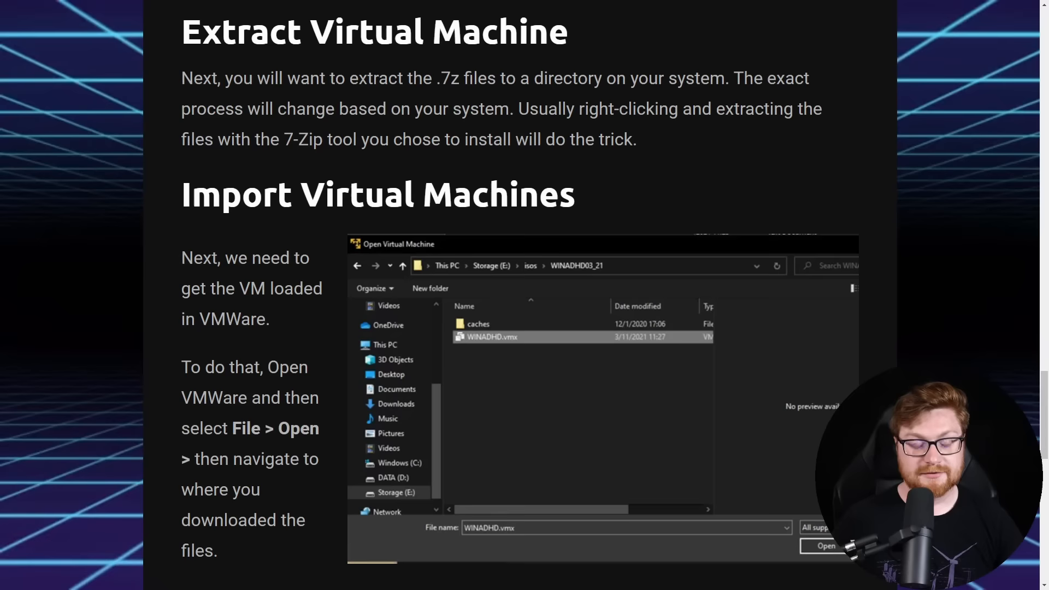
{"action": "scroll", "scroll_direction": "down", "scroll_amount": 3}
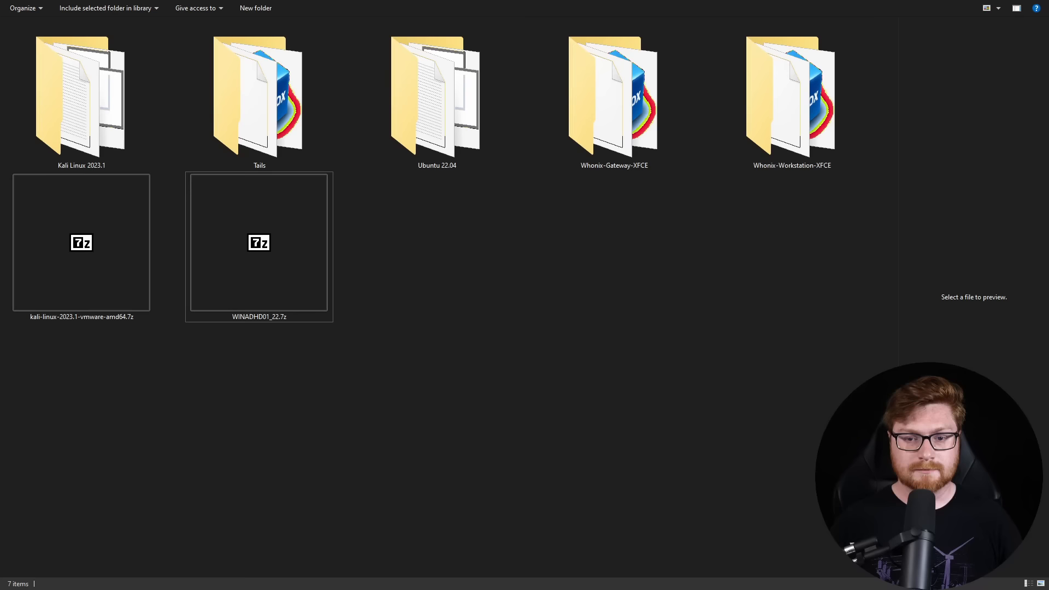
Extract WINADHD01_22.7z with 7-Zip into a WINADHD01_22 folder.
{"action": "left_click", "coordinate": [259, 243]}
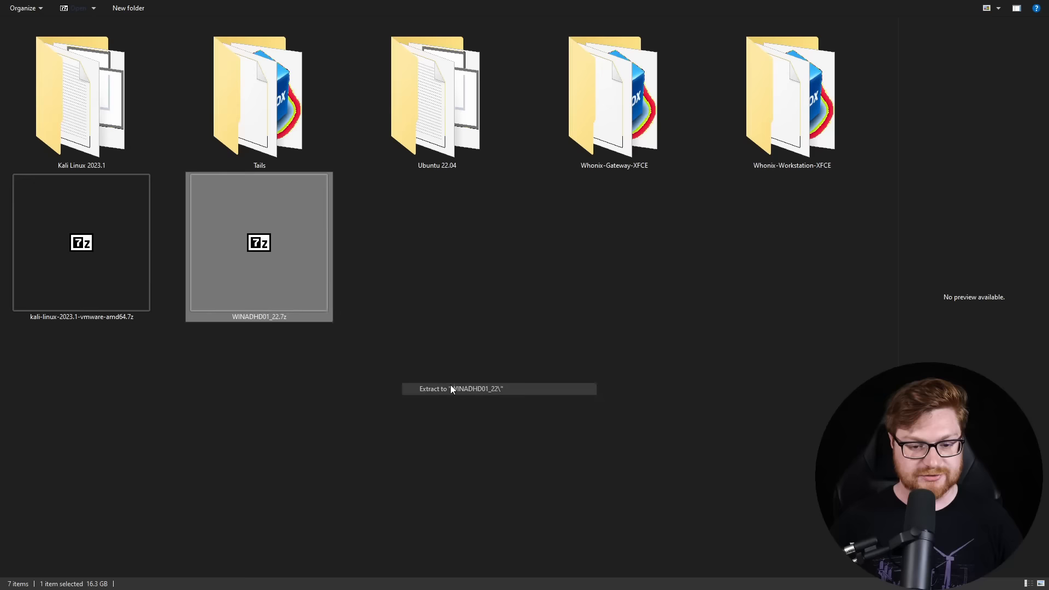
{"action": "left_click", "coordinate": [460, 388]}
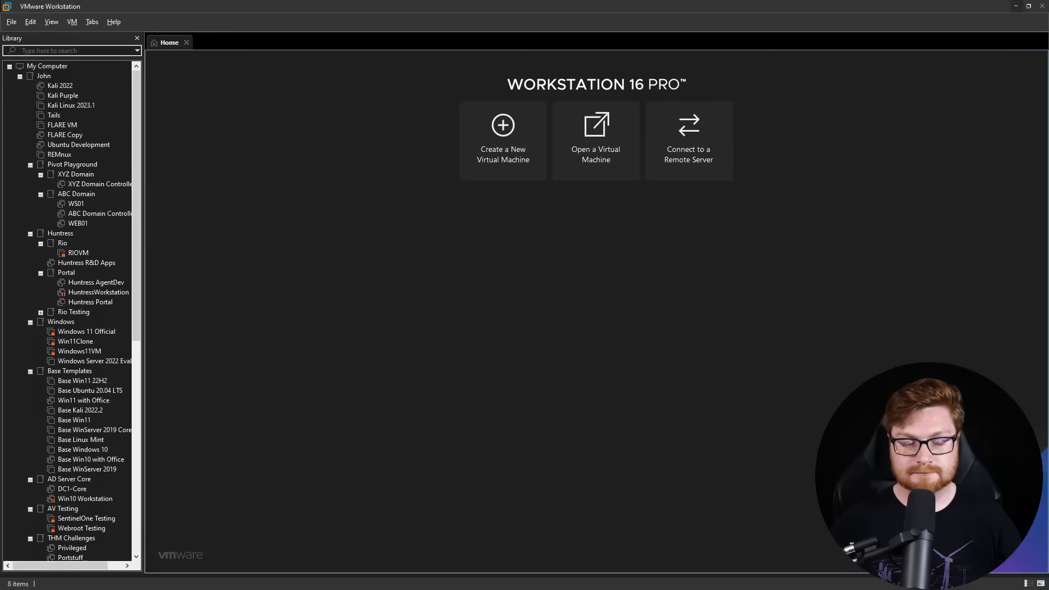
Load the WINADHD.vmx class virtual machine into VMware Workstation.
{"action": "left_click", "coordinate": [595, 139]}
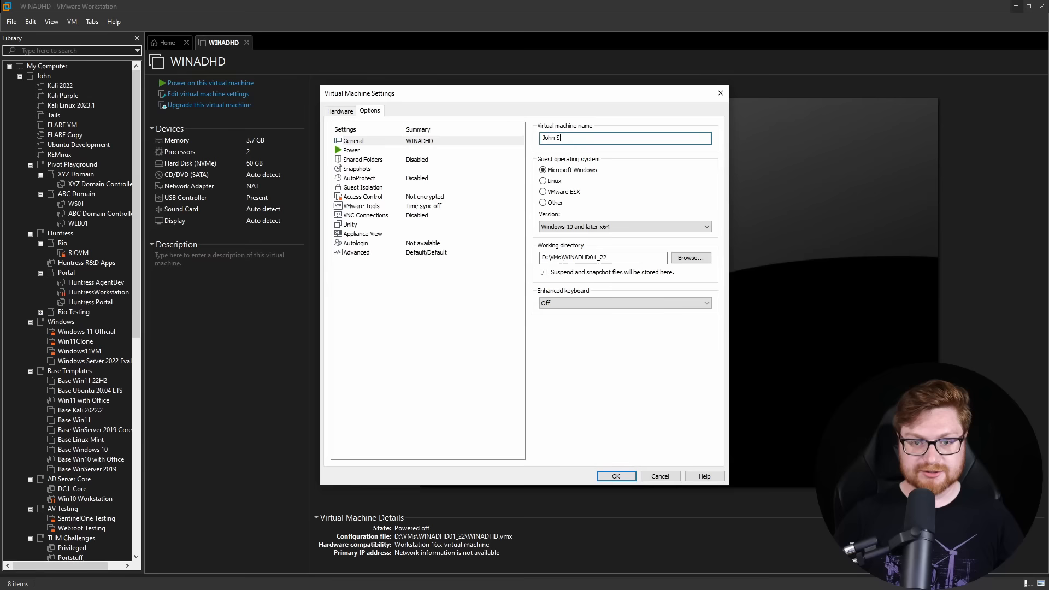
{"action": "left_click", "coordinate": [615, 476]}
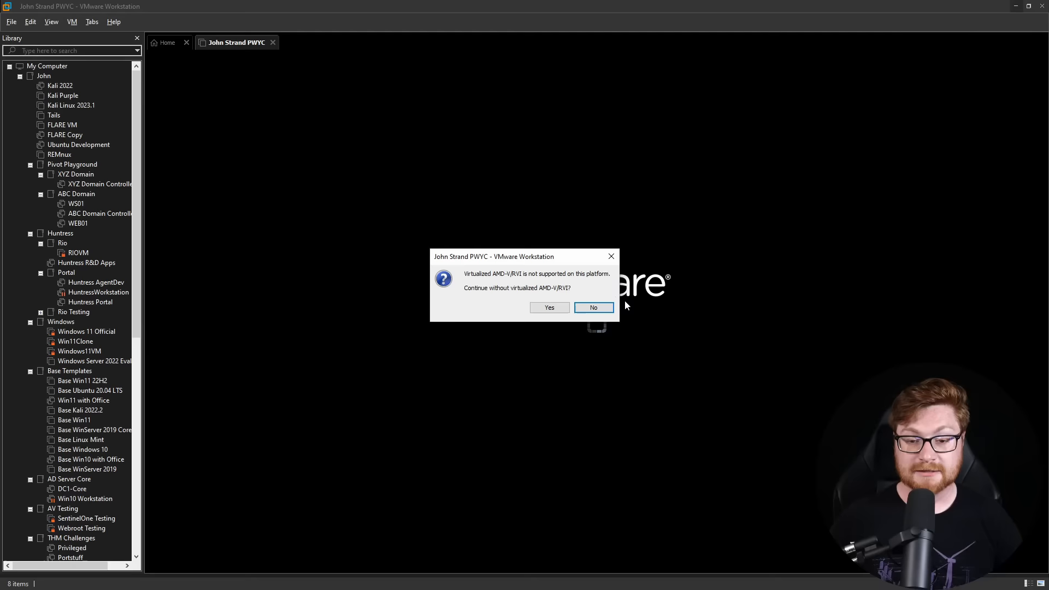
Answer No to the 'Virtualized AMD-V/RVI is not supported' warning.
{"action": "left_click", "coordinate": [591, 307]}
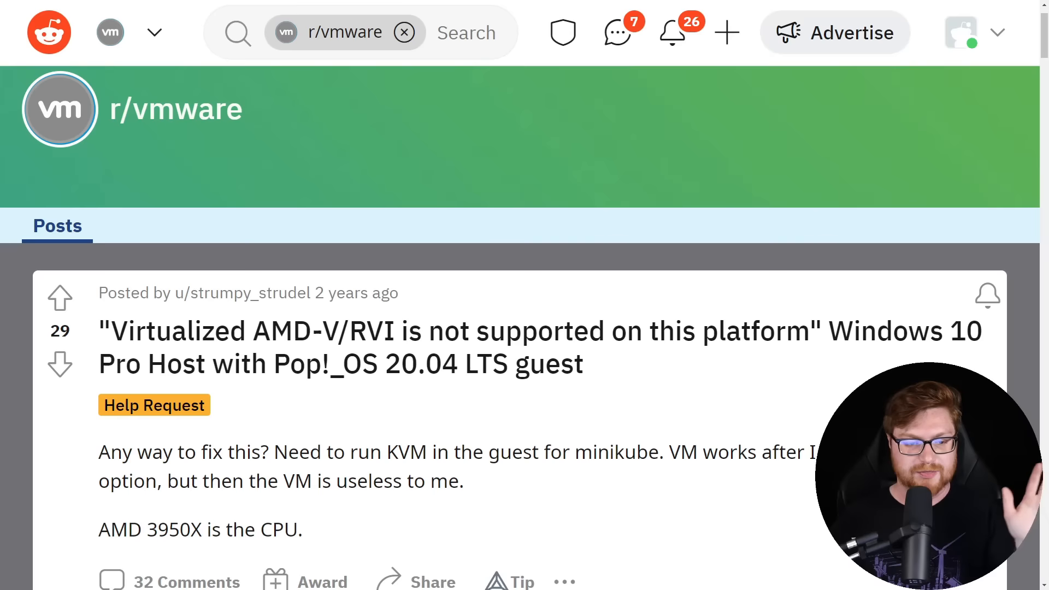
Read the r/vmware top comment's fix: bcdedit, optionalfeatures, remove WSL, reboot.
{"action": "scroll", "scroll_direction": "down", "scroll_amount": 3}
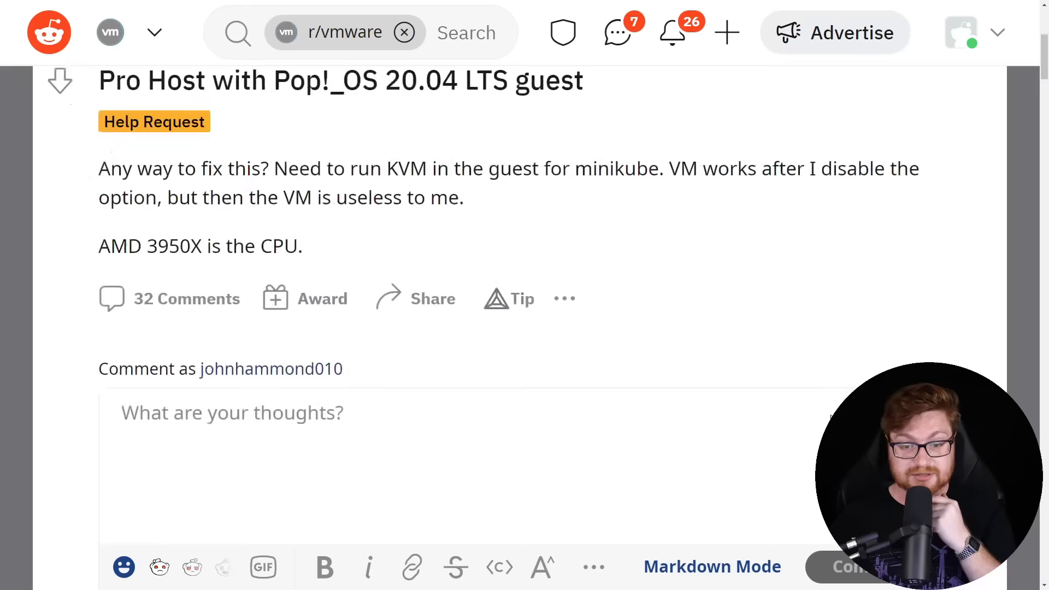
{"action": "scroll", "scroll_direction": "down", "scroll_amount": 3}
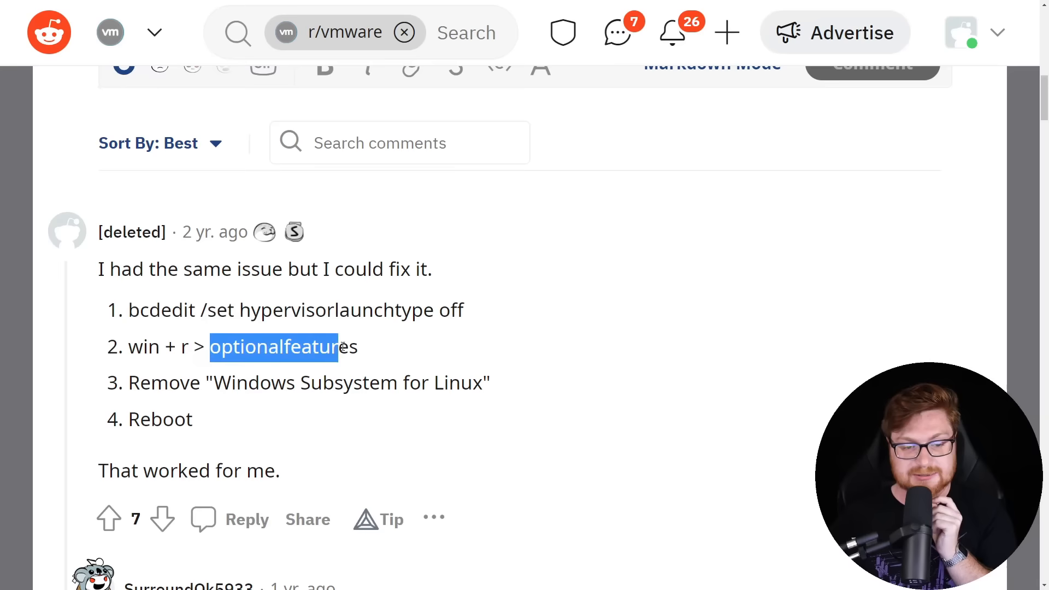
{"action": "left_click", "coordinate": [573, 397]}
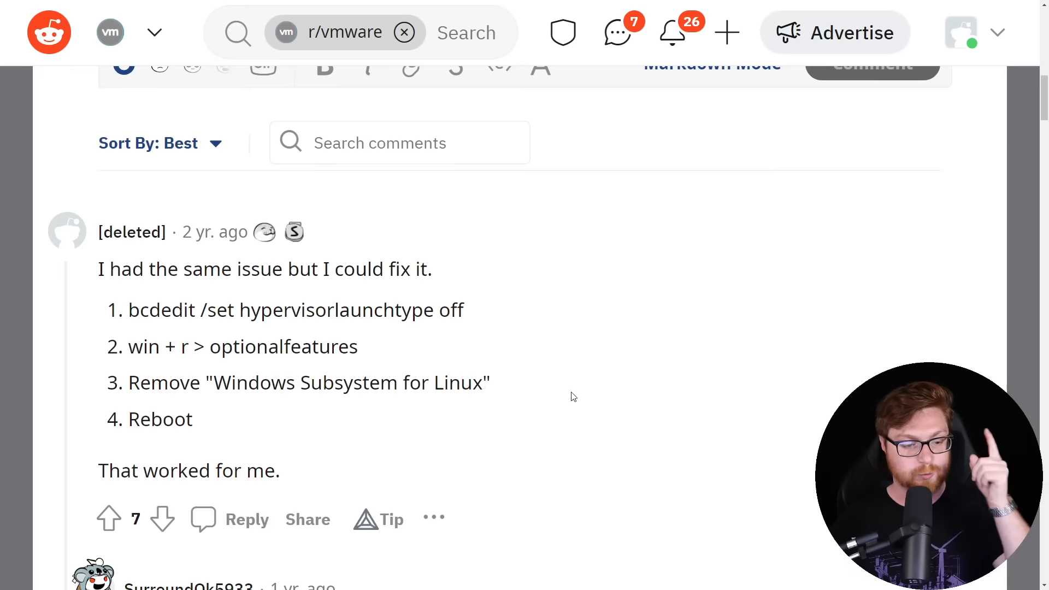
{"action": "scroll", "scroll_direction": "down", "scroll_amount": 3}
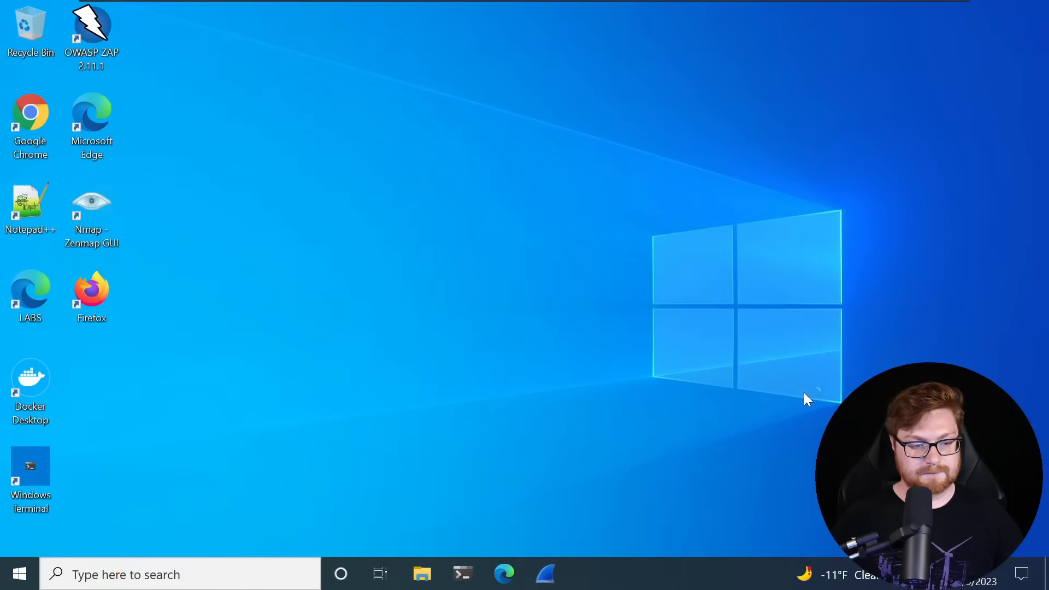
Check the Ubuntu-18.04 shell in Windows Terminal, close all tabs, and return to Edge.
{"action": "left_click", "coordinate": [92, 34]}
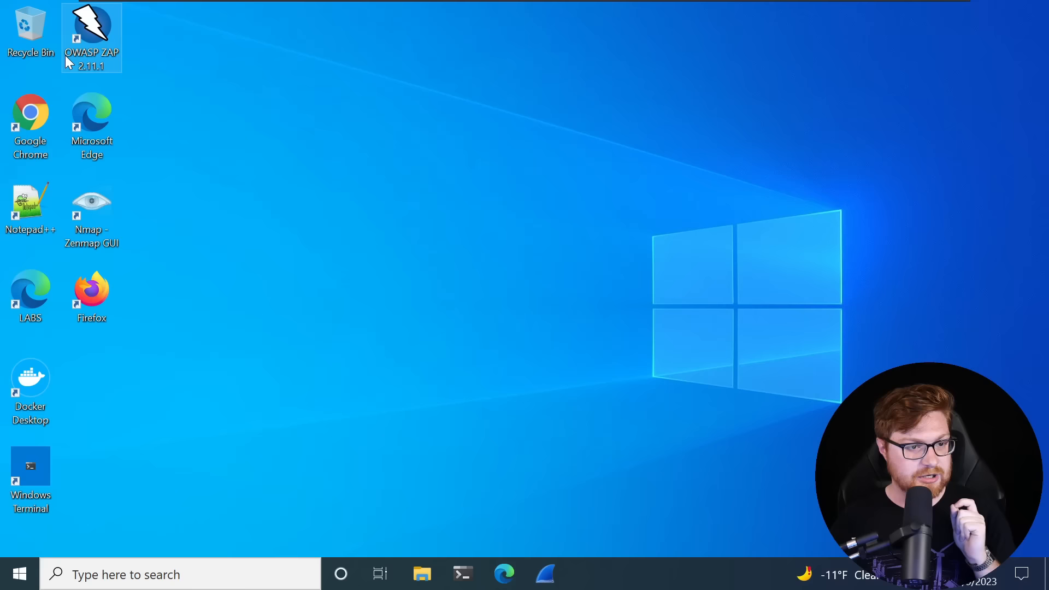
{"action": "left_click", "coordinate": [462, 575]}
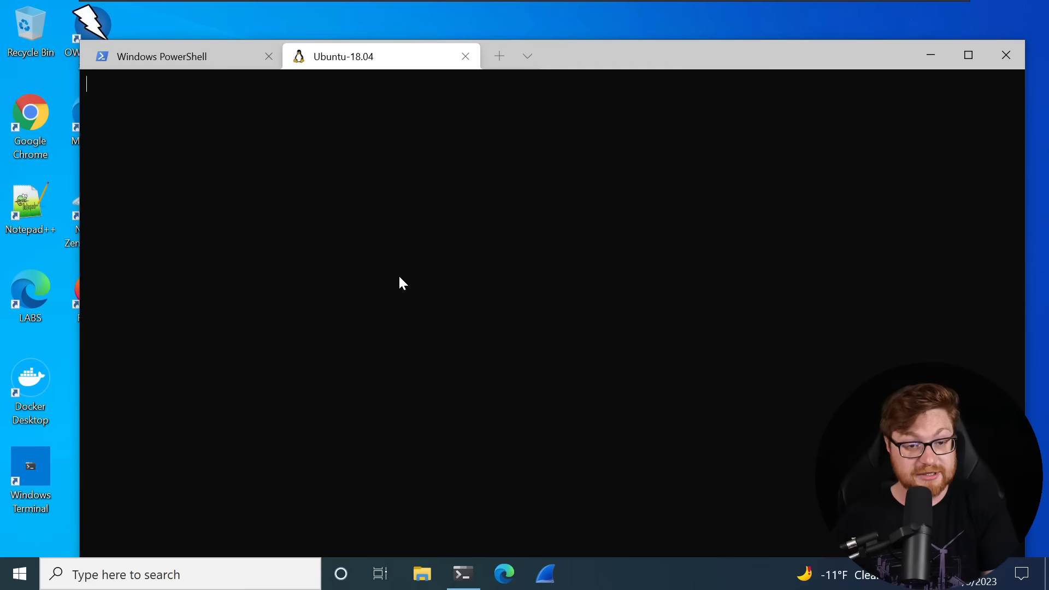
{"action": "left_click", "coordinate": [1006, 55]}
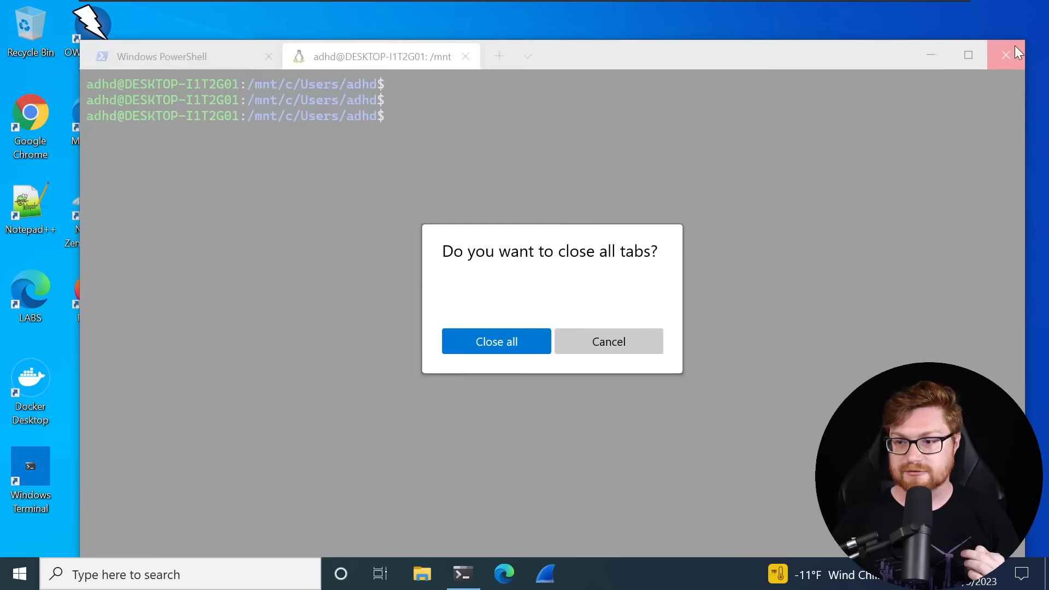
{"action": "left_click", "coordinate": [497, 341]}
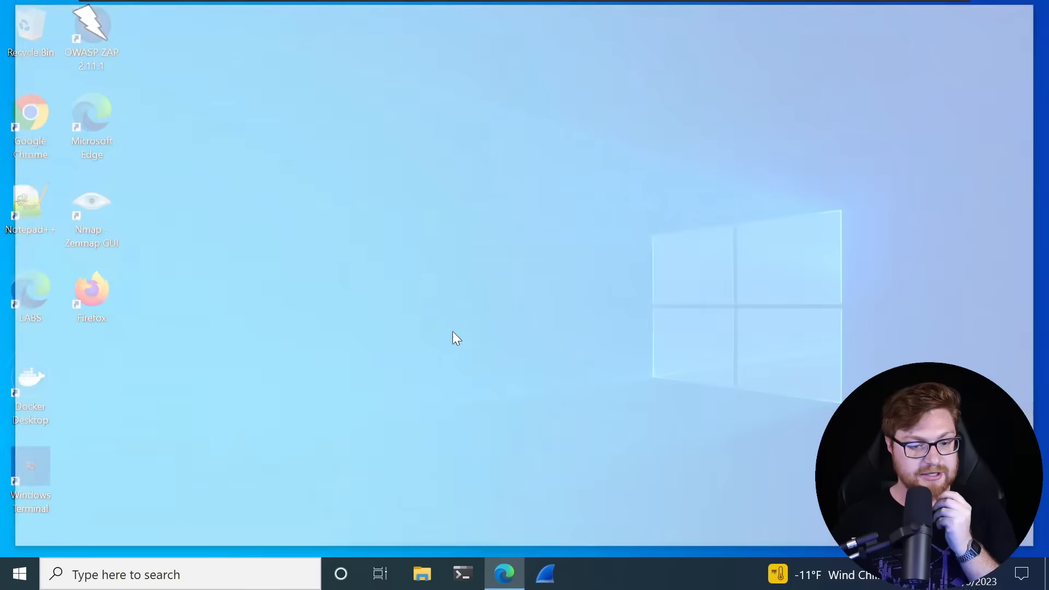
{"action": "left_click", "coordinate": [504, 574]}
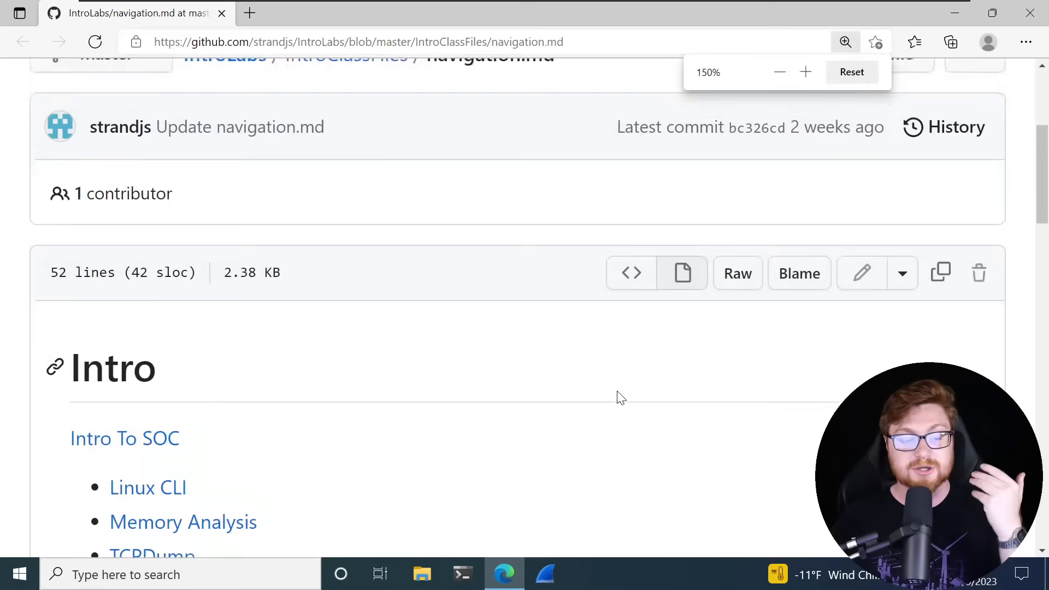
Scroll navigation.md, then go up to the IntroLabs repository root and browse its files.
{"action": "scroll", "scroll_direction": "down", "scroll_amount": 3}
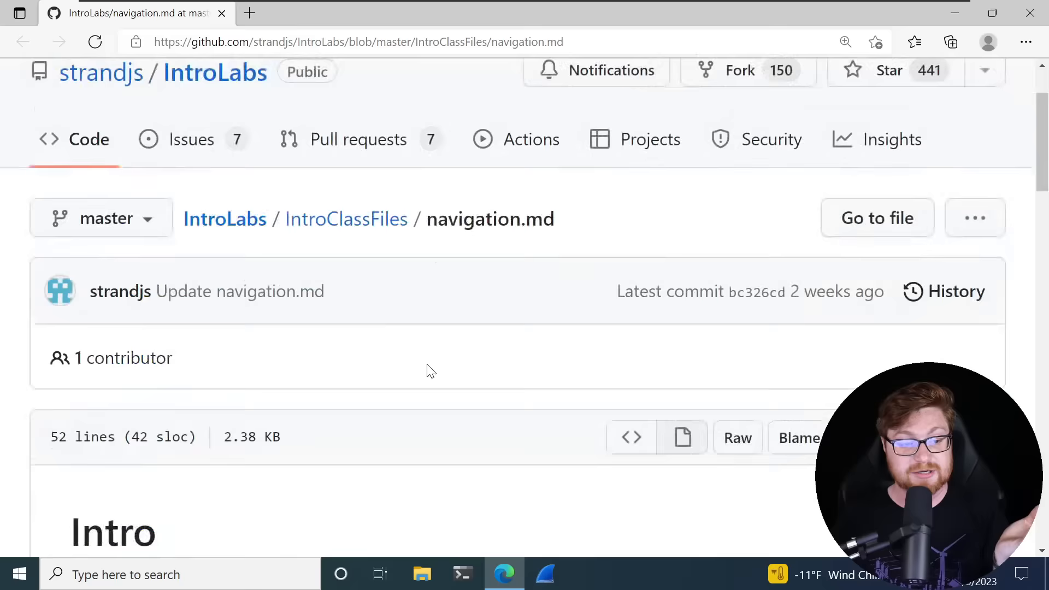
{"action": "scroll", "scroll_direction": "down", "scroll_amount": 3}
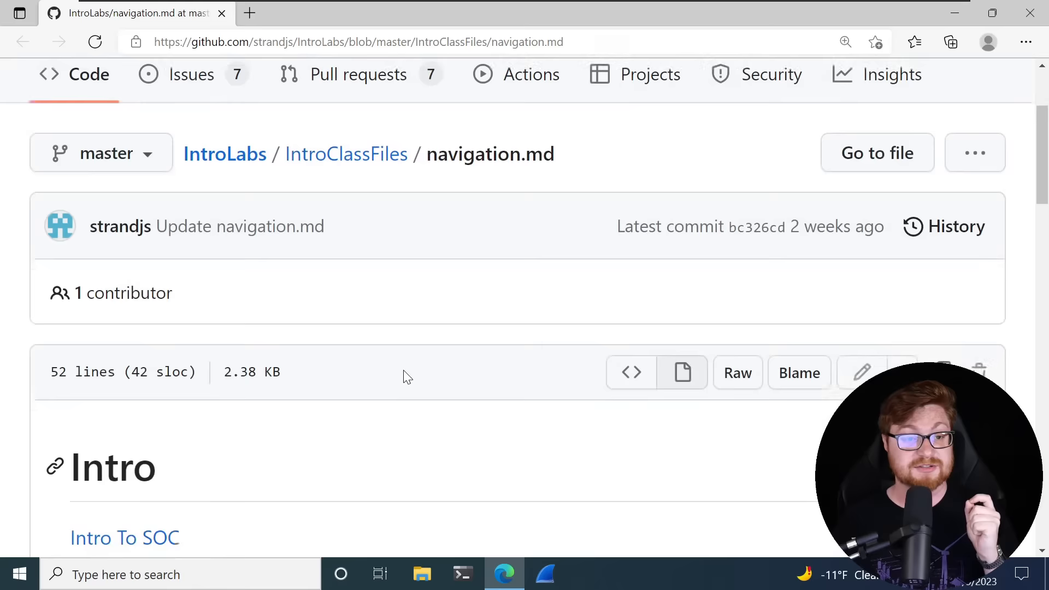
{"action": "left_click", "coordinate": [23, 41]}
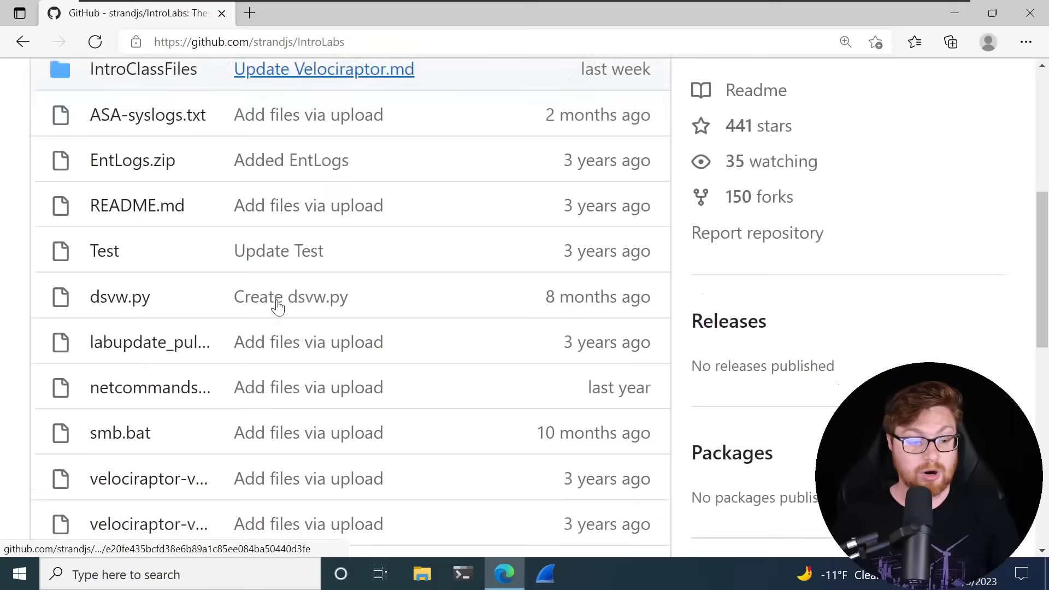
{"action": "left_click", "coordinate": [150, 342]}
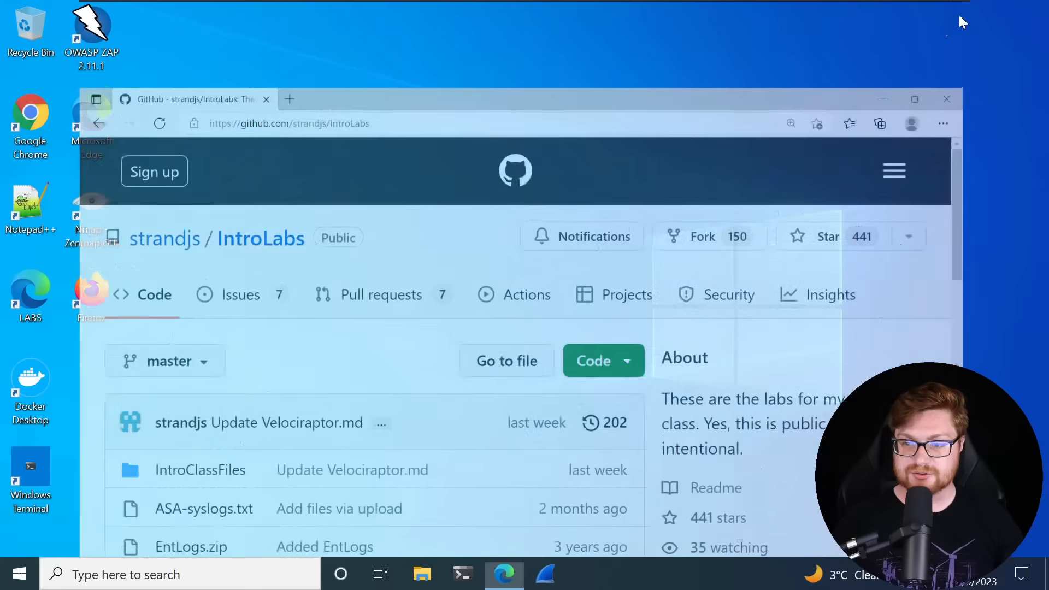
{"action": "left_click", "coordinate": [422, 575]}
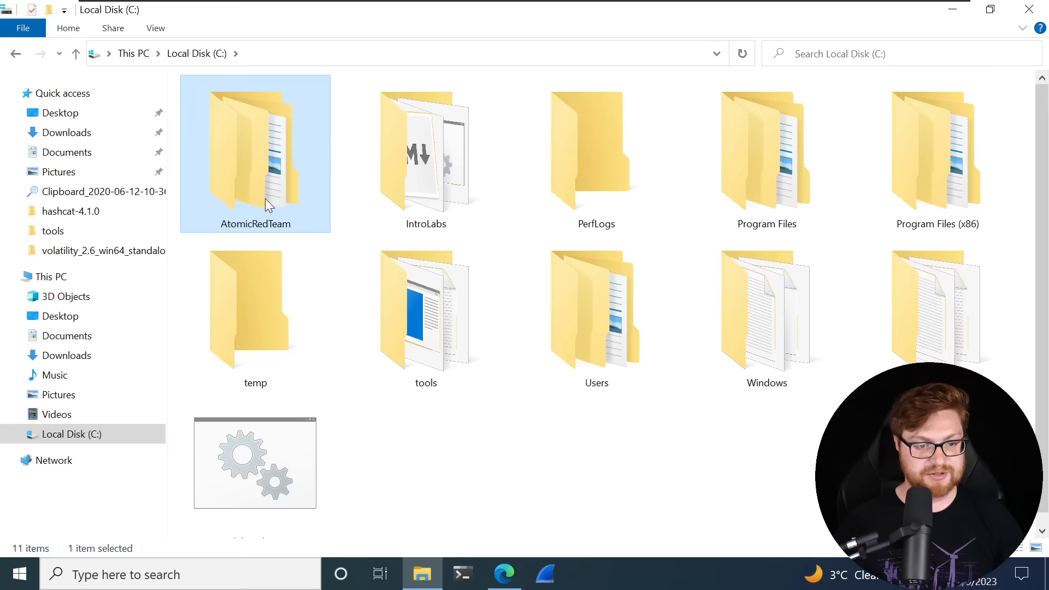
Open the IntroLabs folder on Local Disk C: in File Explorer.
{"action": "double_click", "coordinate": [426, 155]}
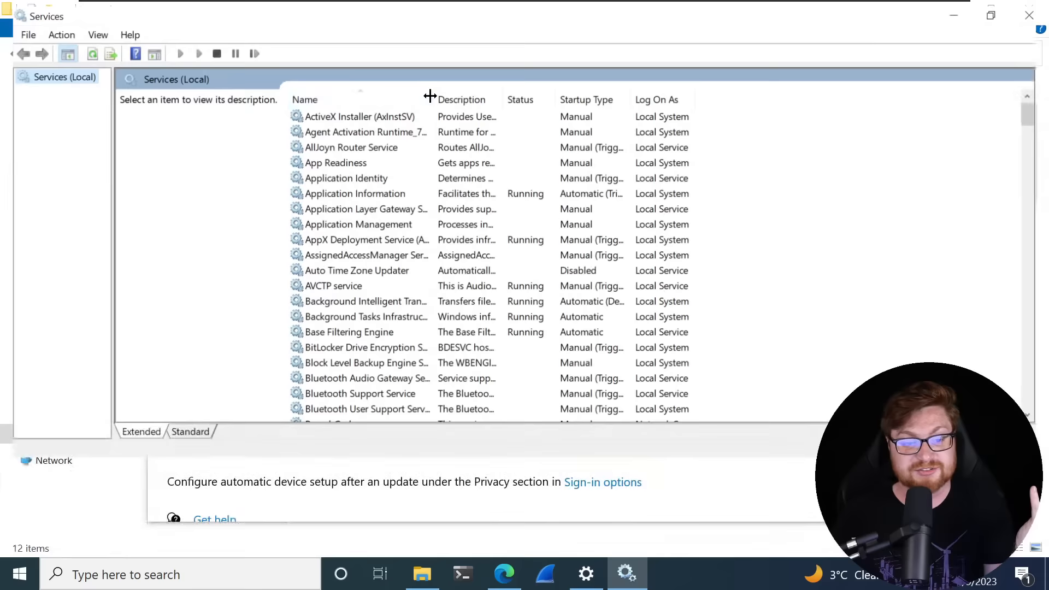
Widen the Name column, confirm Windows Update is Disabled, and close Services.
{"action": "double_click", "coordinate": [328, 329]}
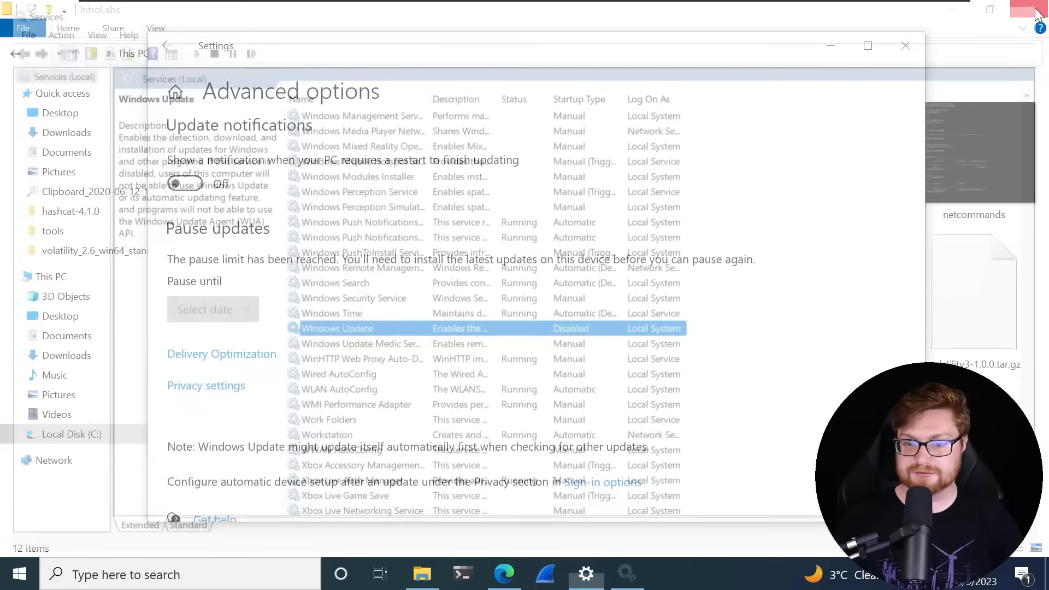
{"action": "left_click", "coordinate": [504, 575]}
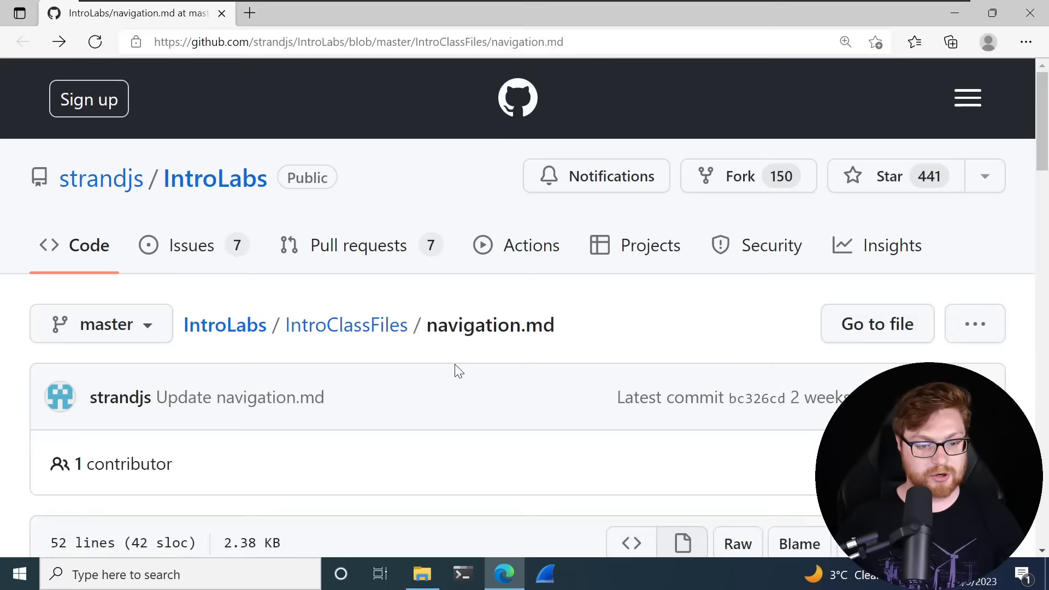
Open LinuxCLI.md and read down to opening a Terminal as Administrator.
{"action": "scroll", "scroll_direction": "down", "scroll_amount": 3}
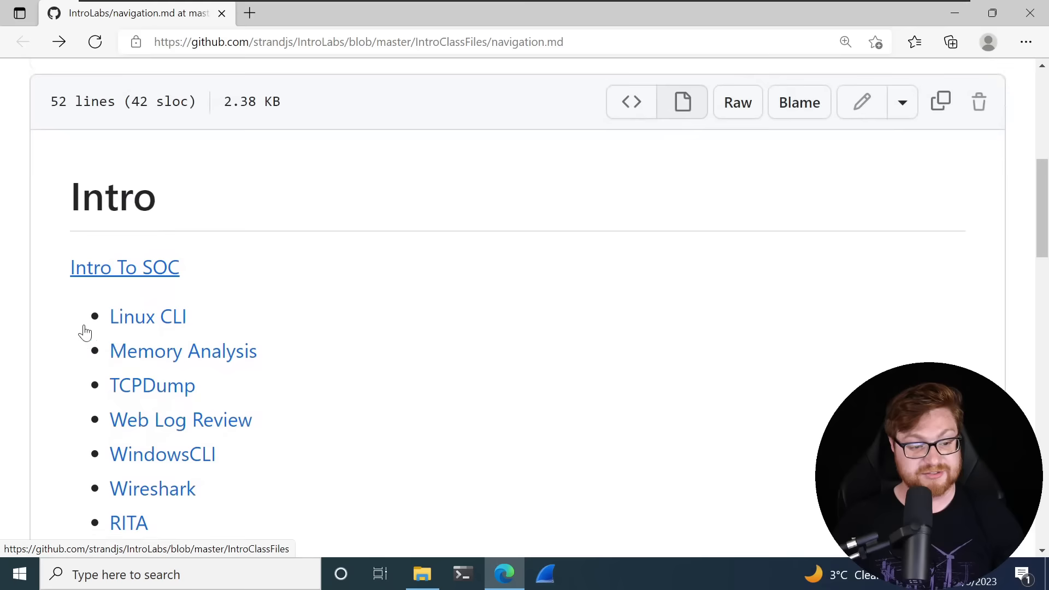
{"action": "left_click", "coordinate": [147, 316]}
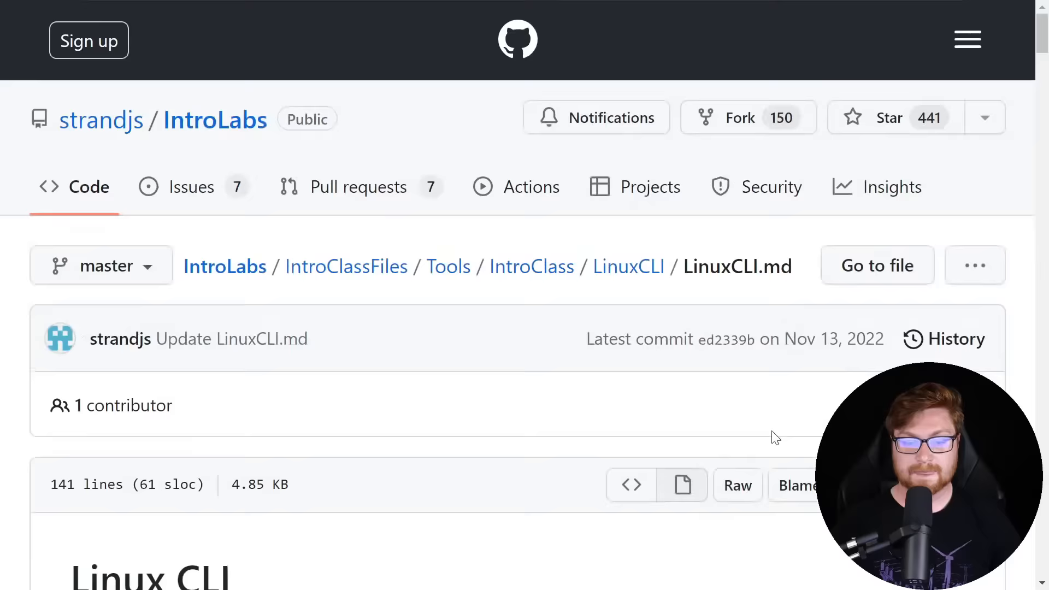
{"action": "scroll", "scroll_direction": "down", "scroll_amount": 3}
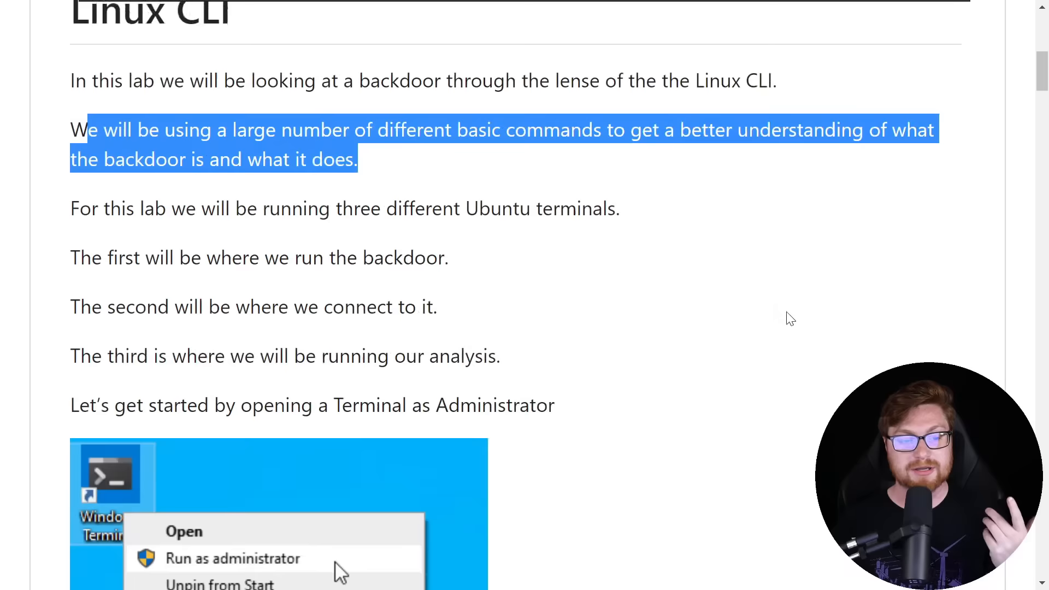
{"action": "scroll", "scroll_direction": "down", "scroll_amount": 3}
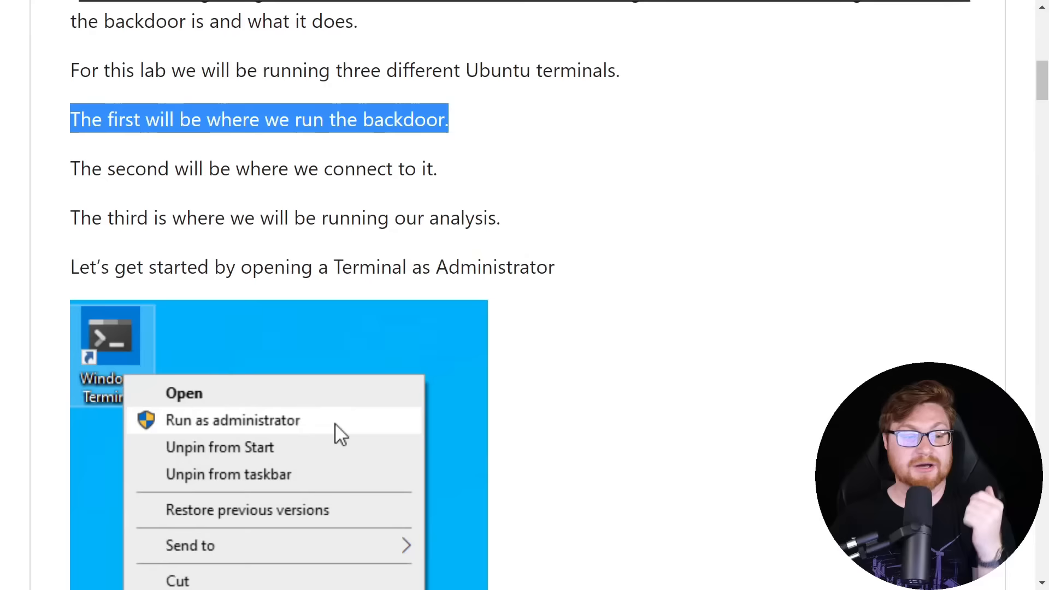
{"action": "scroll", "scroll_direction": "down", "scroll_amount": 3}
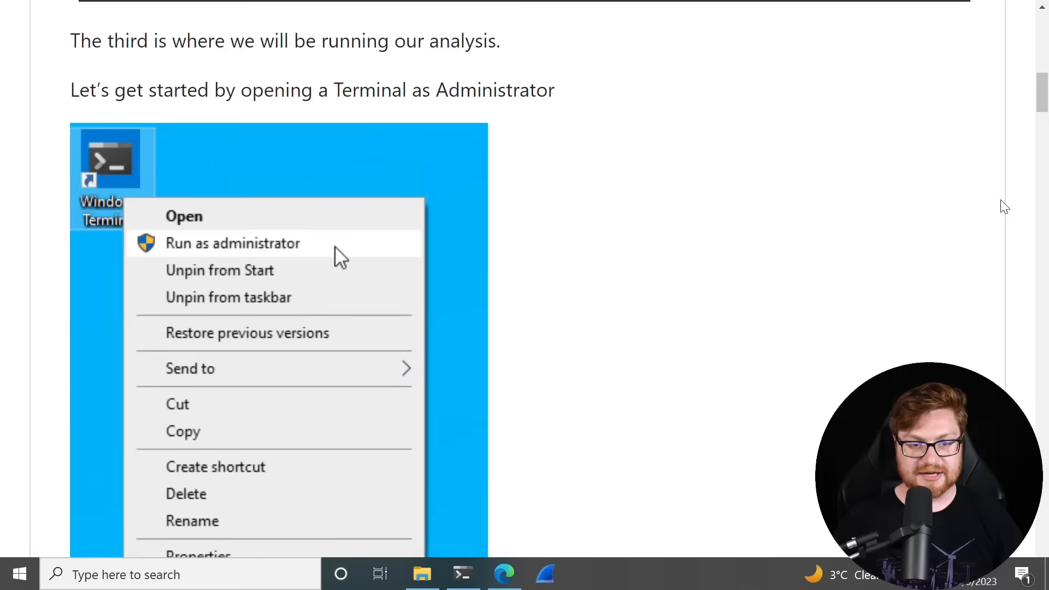
Run 'sudo su -' in the Ubuntu tab and enter the password to become root.
{"action": "left_click", "coordinate": [232, 243]}
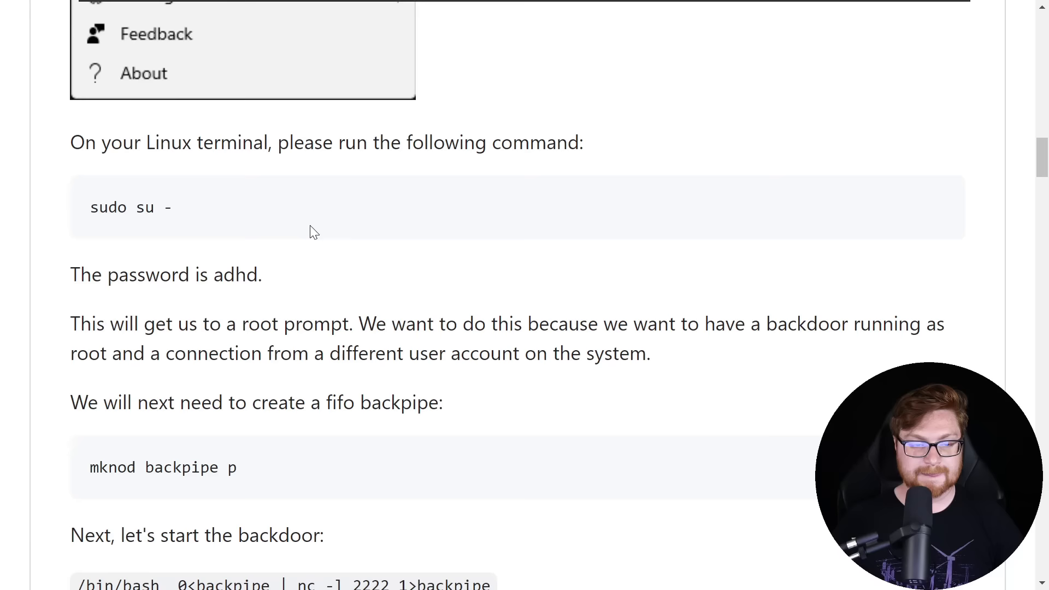
{"action": "double_click", "coordinate": [129, 207]}
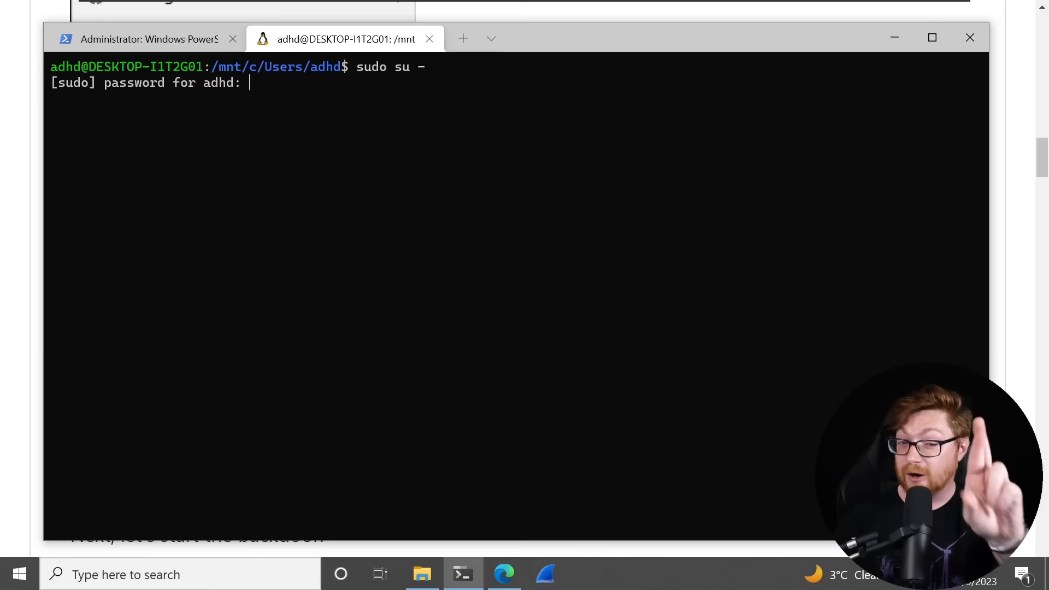
{"action": "key", "text": "Enter"}
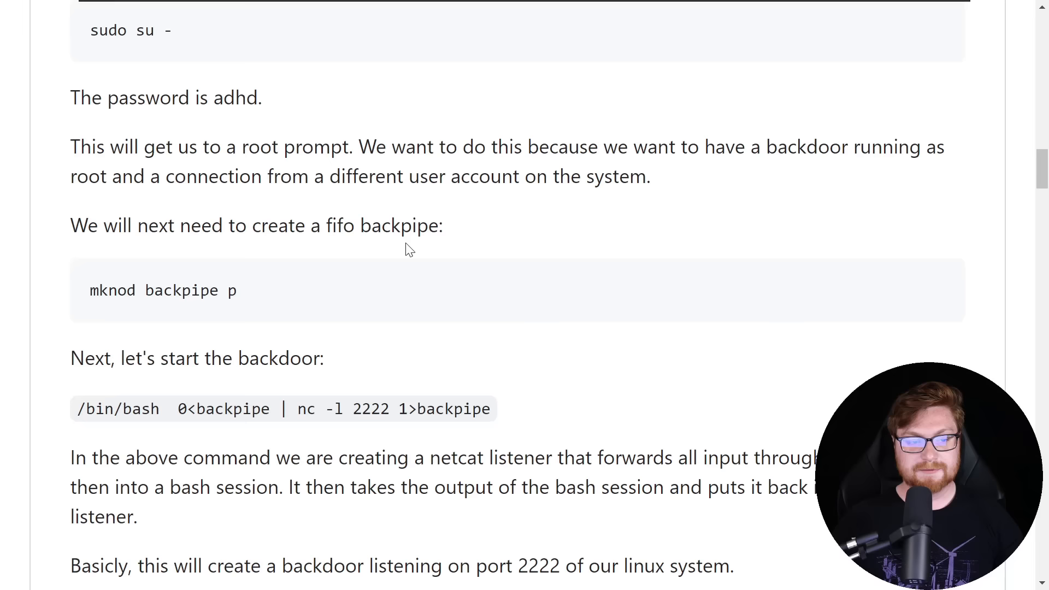
{"action": "scroll", "scroll_direction": "down", "scroll_amount": 3}
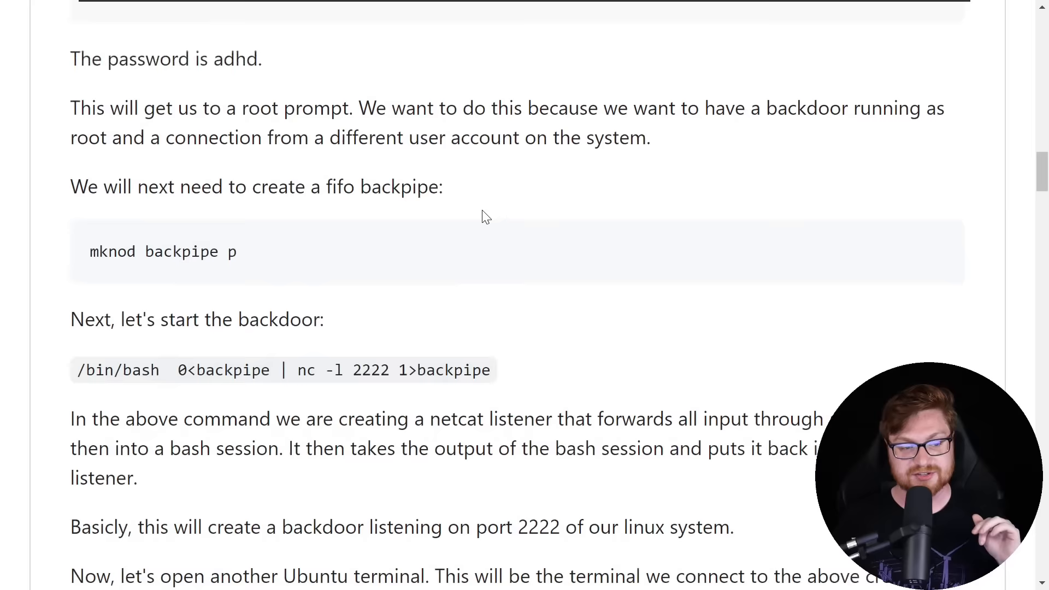
{"action": "scroll", "scroll_direction": "down", "scroll_amount": 3}
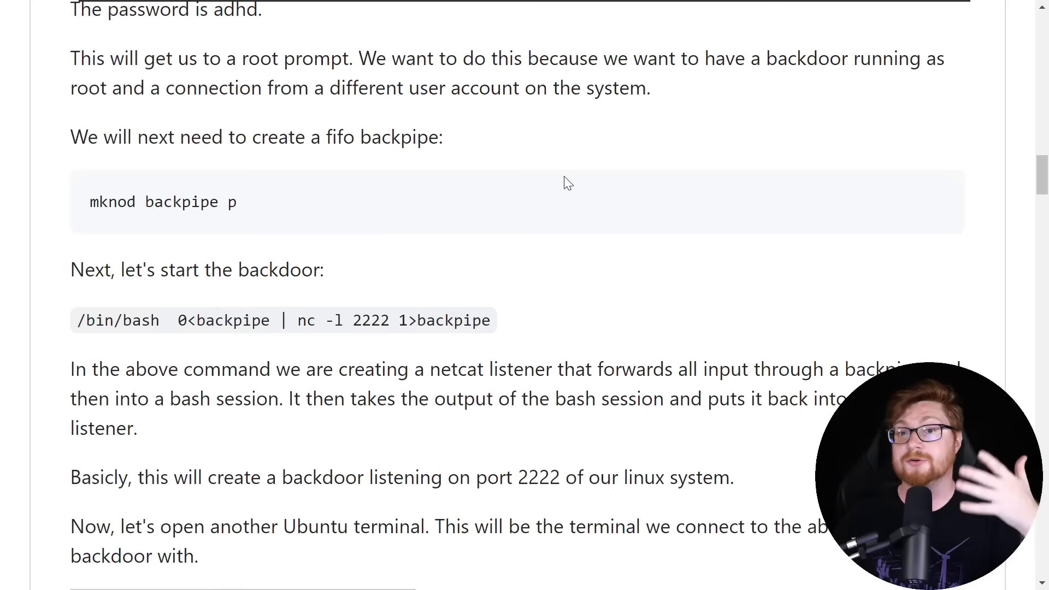
{"action": "double_click", "coordinate": [181, 202]}
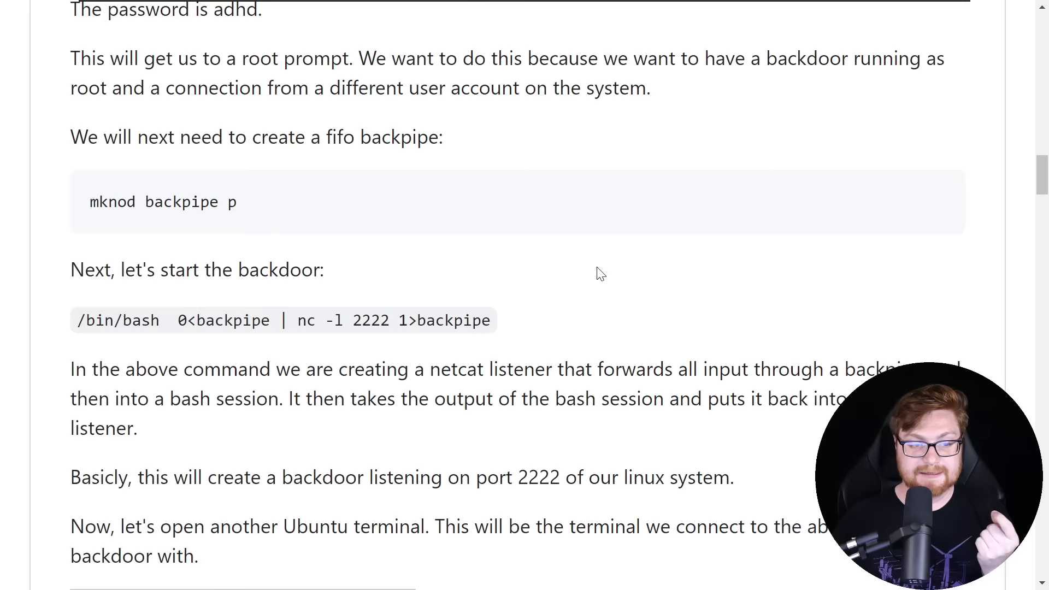
Scroll the lab page to the step about opening another Ubuntu terminal.
{"action": "scroll", "scroll_direction": "down", "scroll_amount": 3}
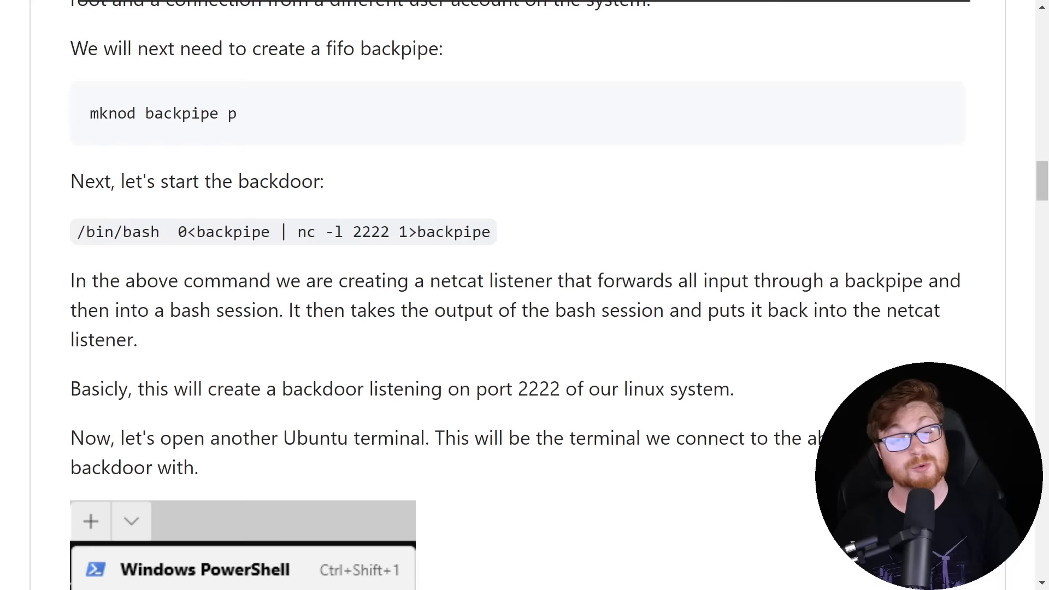
Copy and run '/bin/bash 0<backpipe | nc -l 2222 1>backpipe' in the root terminal.
{"action": "double_click", "coordinate": [366, 232]}
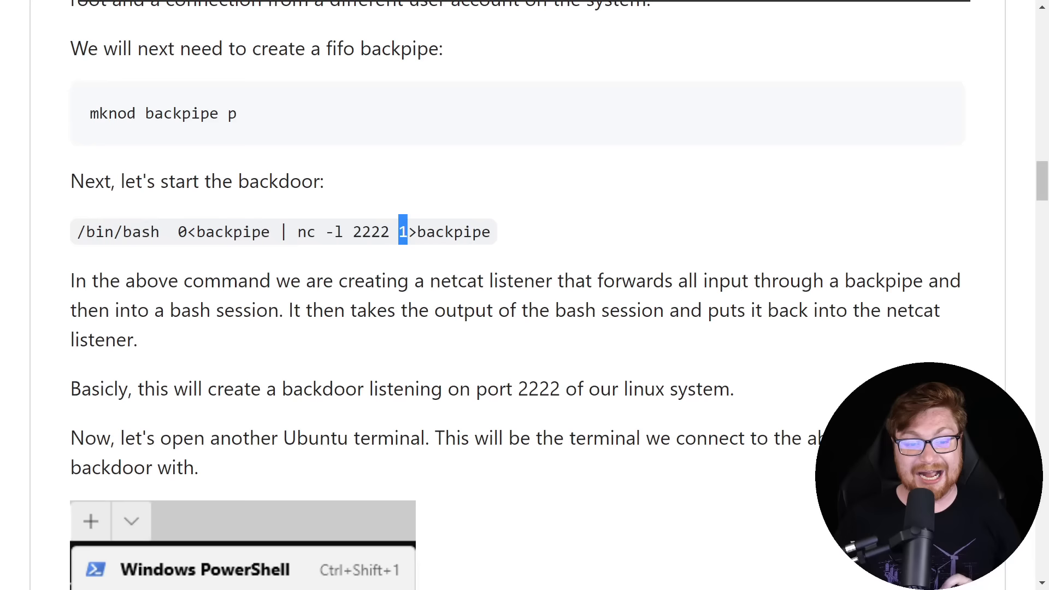
{"action": "left_click_drag", "start_coordinate": [402, 232], "coordinate": [490, 232]}
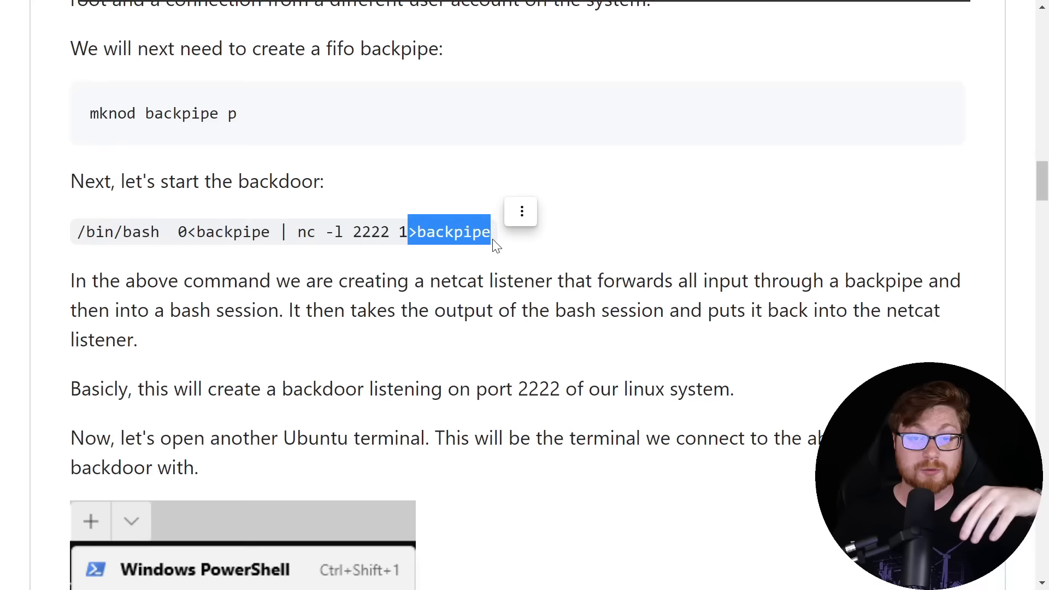
{"action": "left_click", "coordinate": [504, 328]}
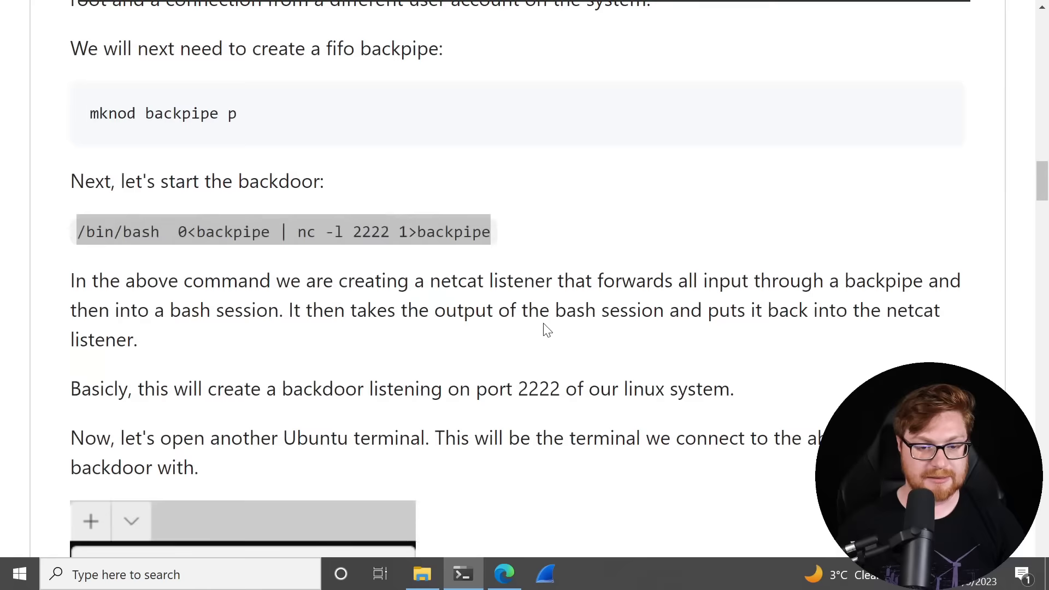
{"action": "left_click", "coordinate": [463, 575]}
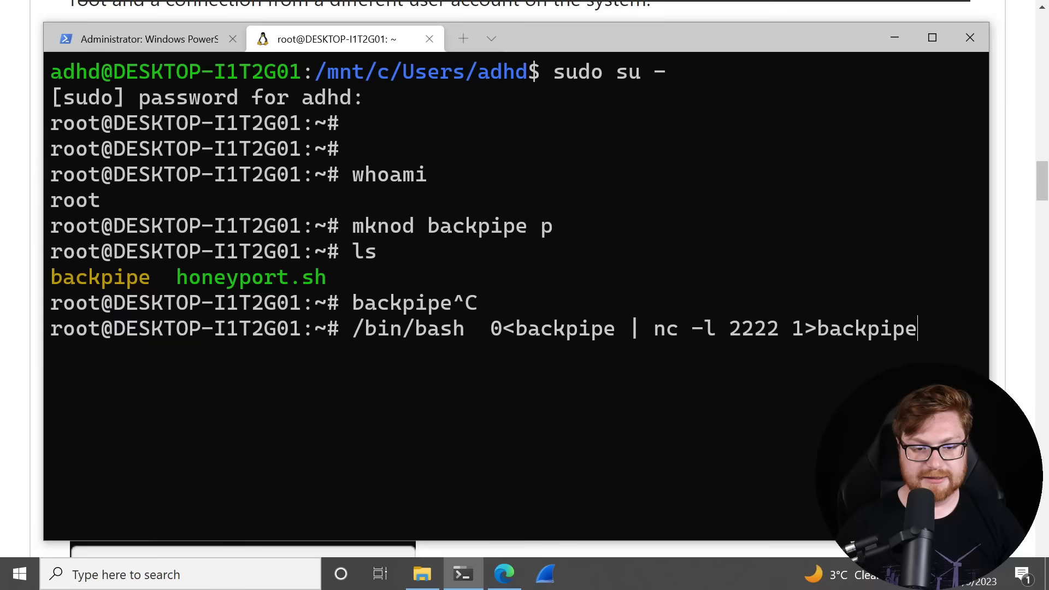
{"action": "key", "text": "enter"}
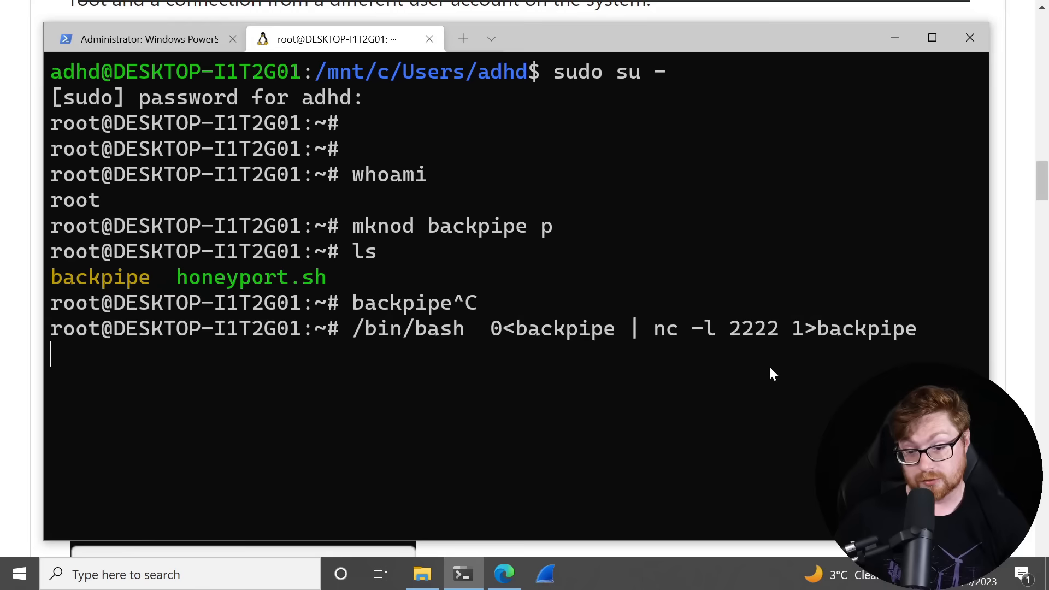
{"action": "mouse_move", "coordinate": [730, 336]}
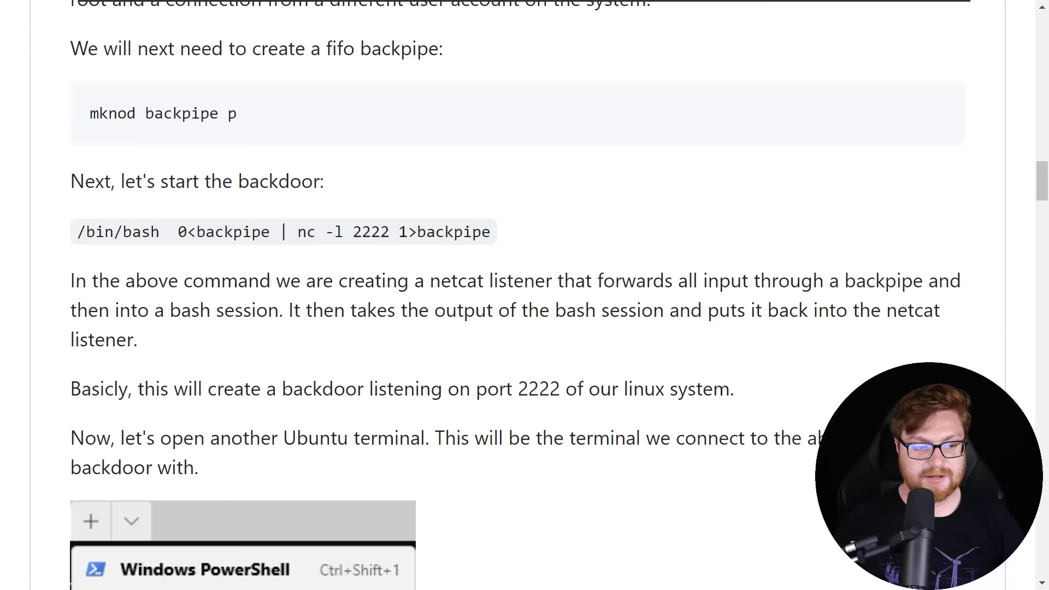
Run ip addr and select the eth0 address 172.18.111.250.
{"action": "scroll", "scroll_direction": "down", "scroll_amount": 3}
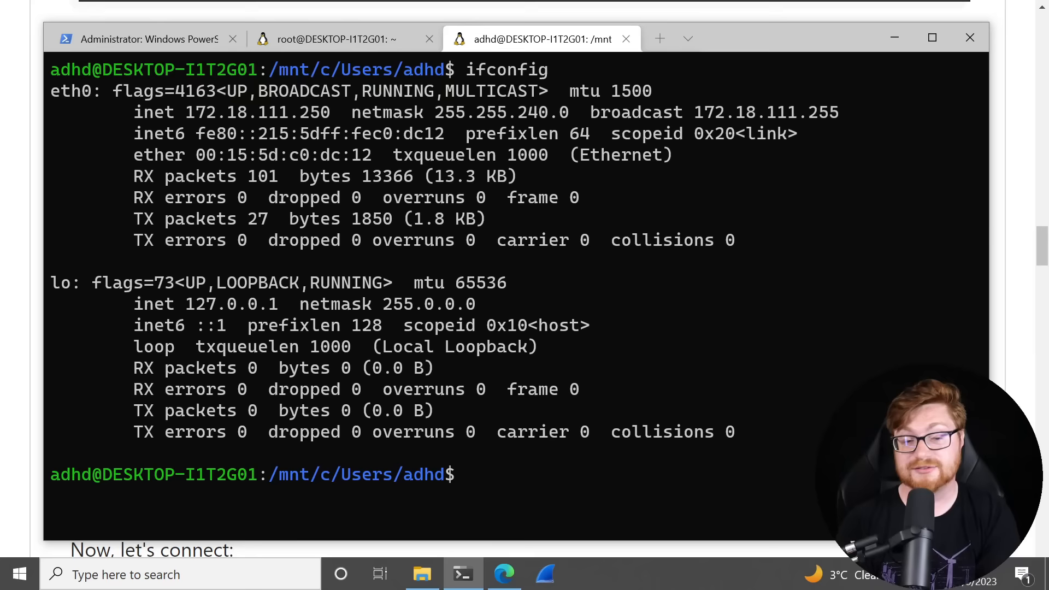
{"action": "type", "text": "ip addr"}
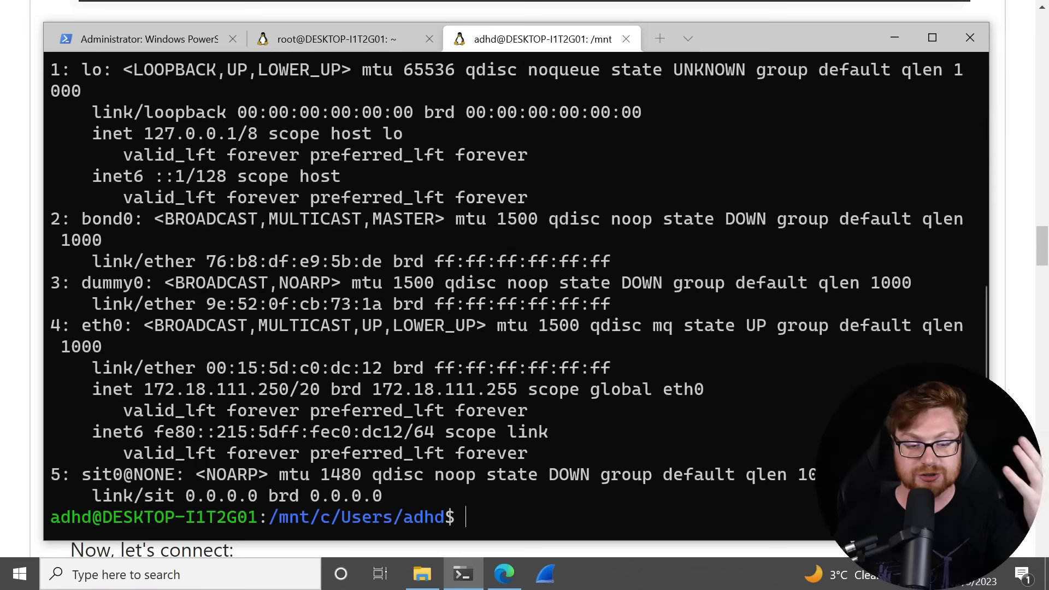
{"action": "double_click", "coordinate": [173, 390]}
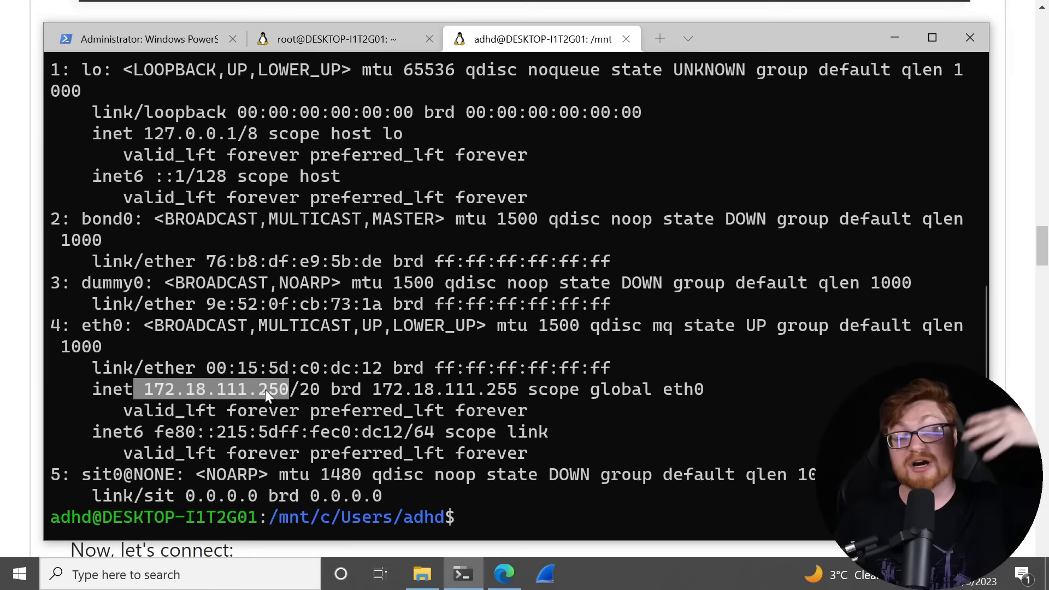
{"action": "key", "text": "alt+tab"}
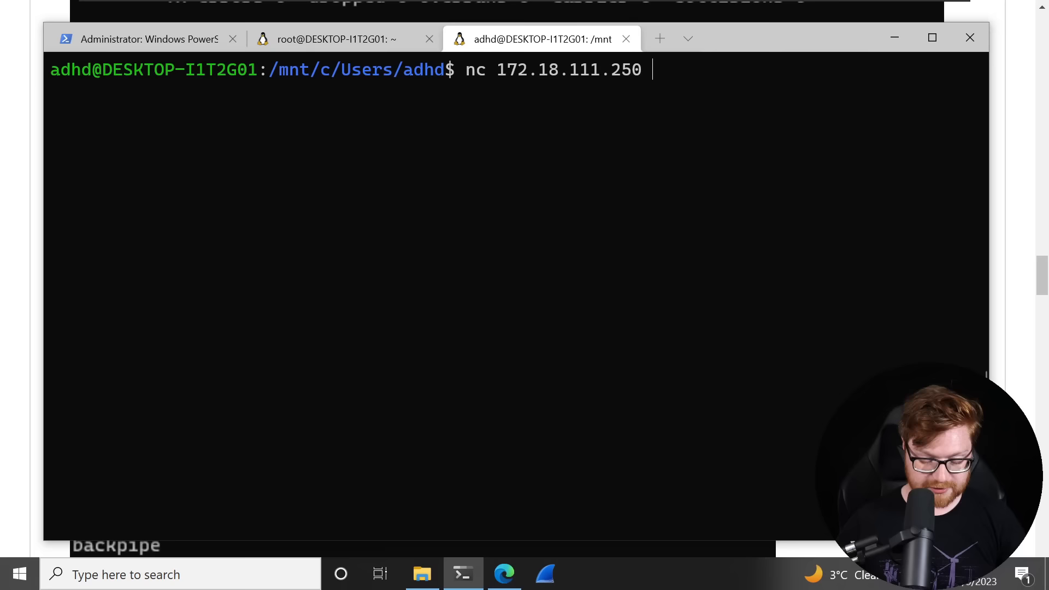
Connect with nc to 172.18.111.250 port 2222 and run whoami and id.
{"action": "type", "text": "2222"}
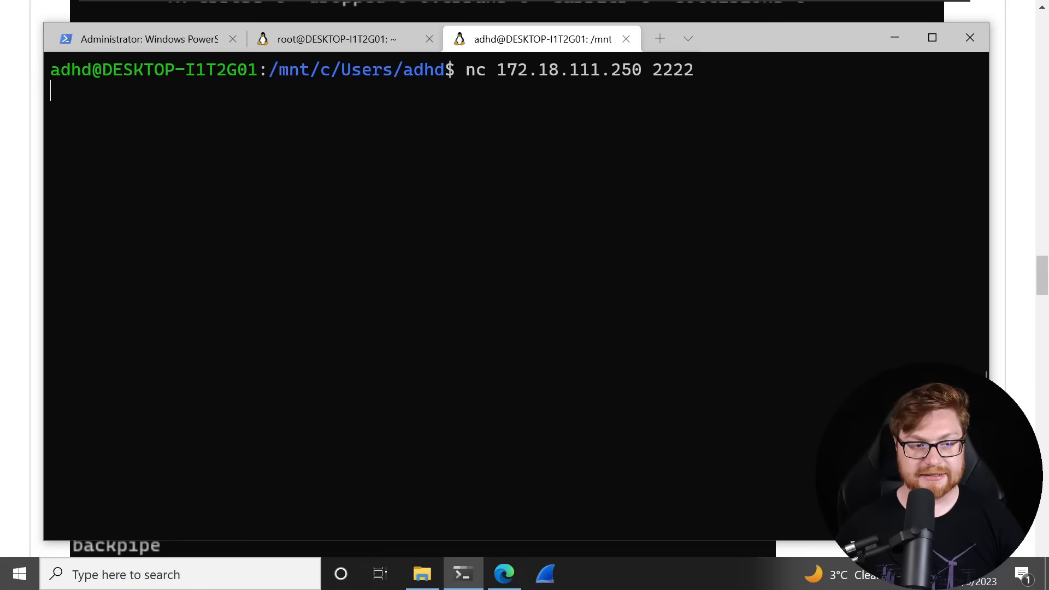
{"action": "type", "text": "whoami"}
{"action": "type", "text": "pwd"}
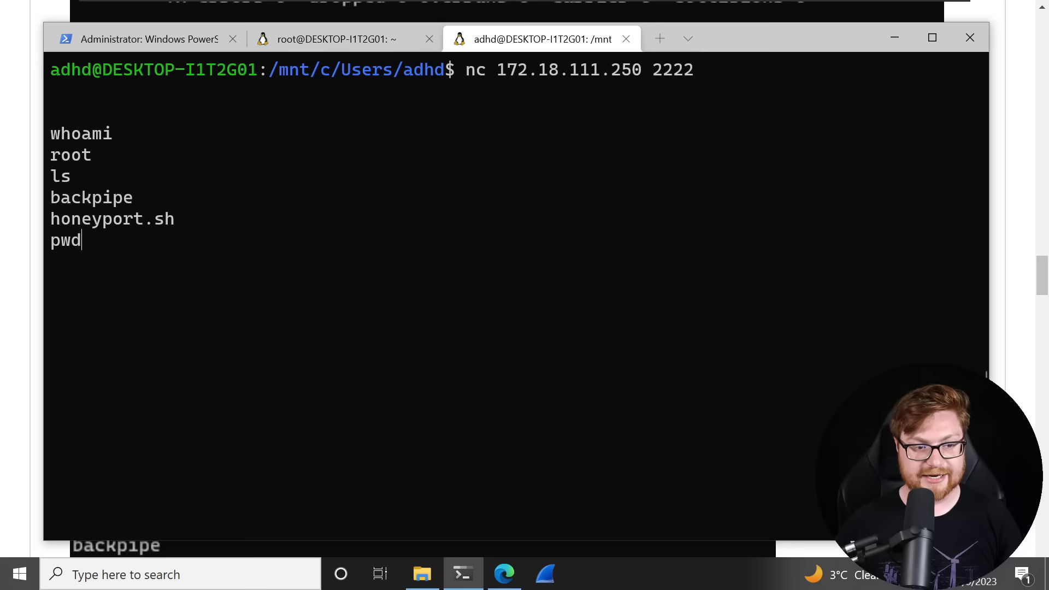
{"action": "type", "text": "id"}
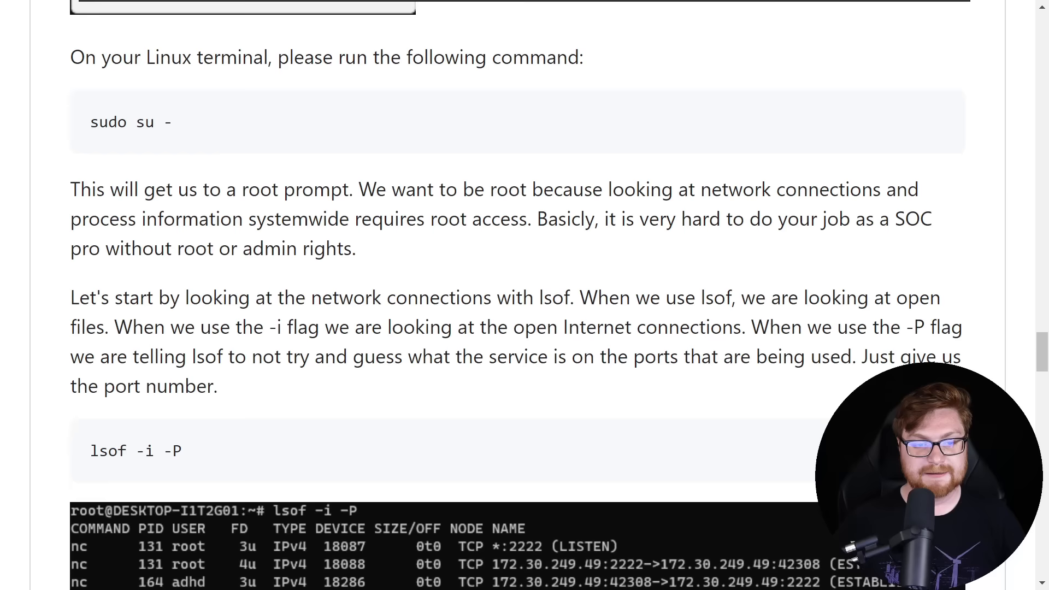
Scroll LinuxCLI.md to the lsof -i -P section and highlight its introductory sentence.
{"action": "scroll", "scroll_direction": "down", "scroll_amount": 3}
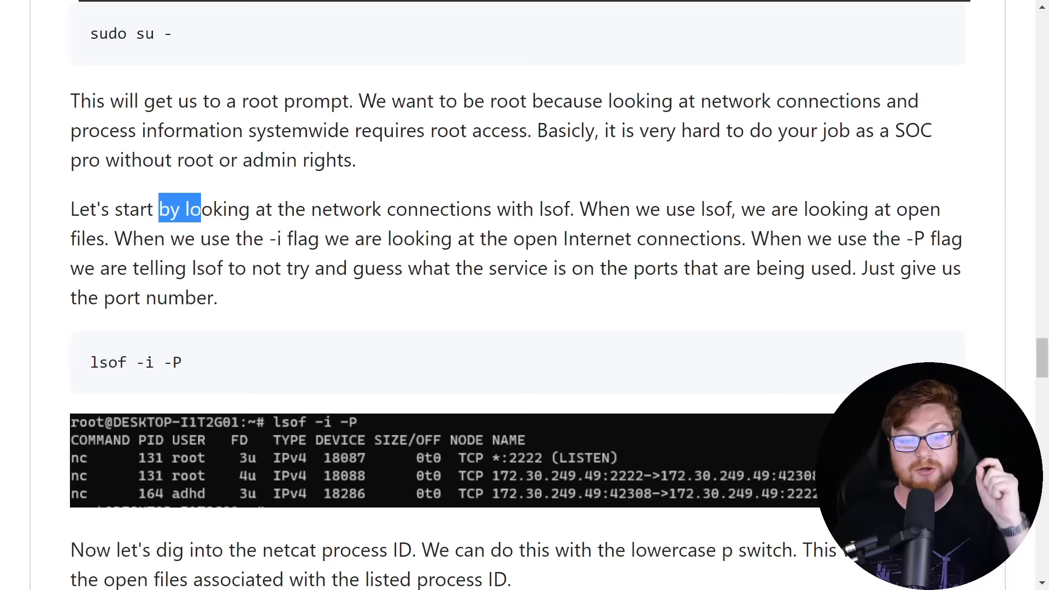
{"action": "left_click_drag", "start_coordinate": [201, 209], "coordinate": [522, 209]}
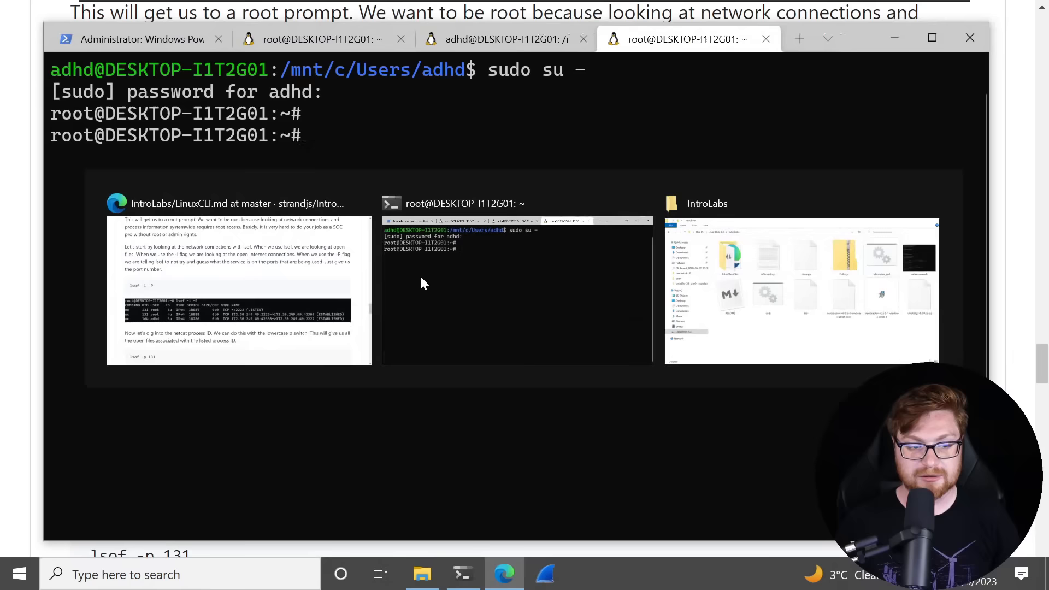
Run lsof -i -P as root to show nc listening on 2222 with two connections.
{"action": "type", "text": "lsof -i -P"}
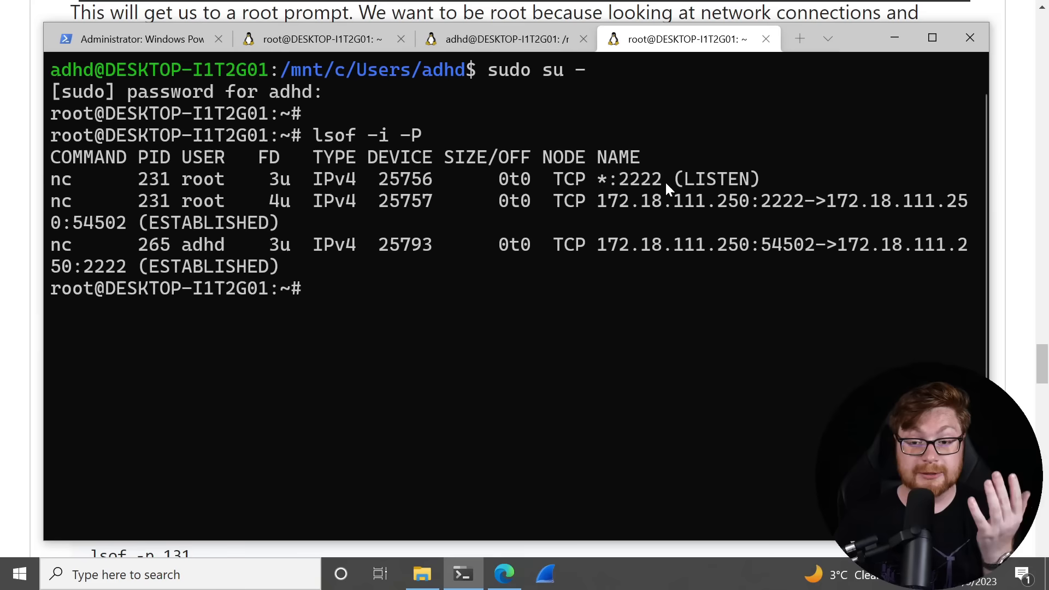
{"action": "mouse_move", "coordinate": [186, 186]}
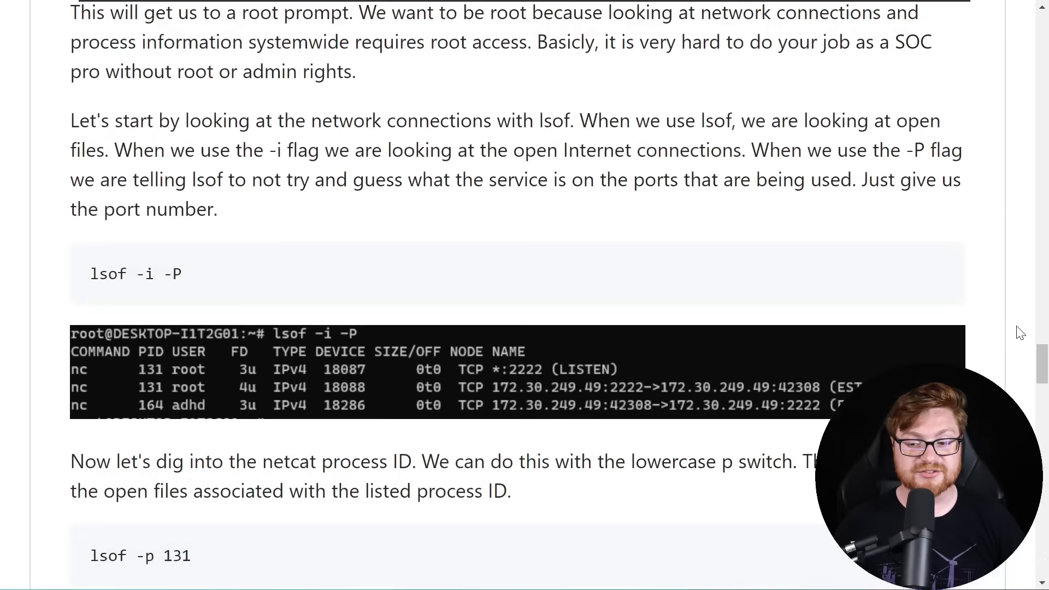
Scroll the lab page to the lsof -p 131 section, then return to the terminal.
{"action": "scroll", "scroll_direction": "down", "scroll_amount": 3}
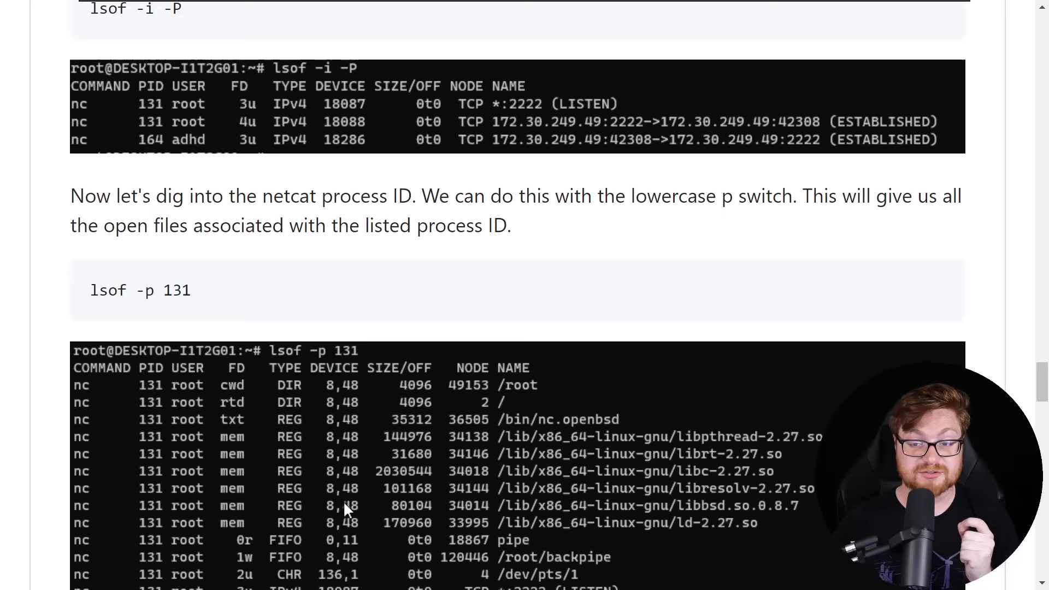
{"action": "key", "text": "alt+tab"}
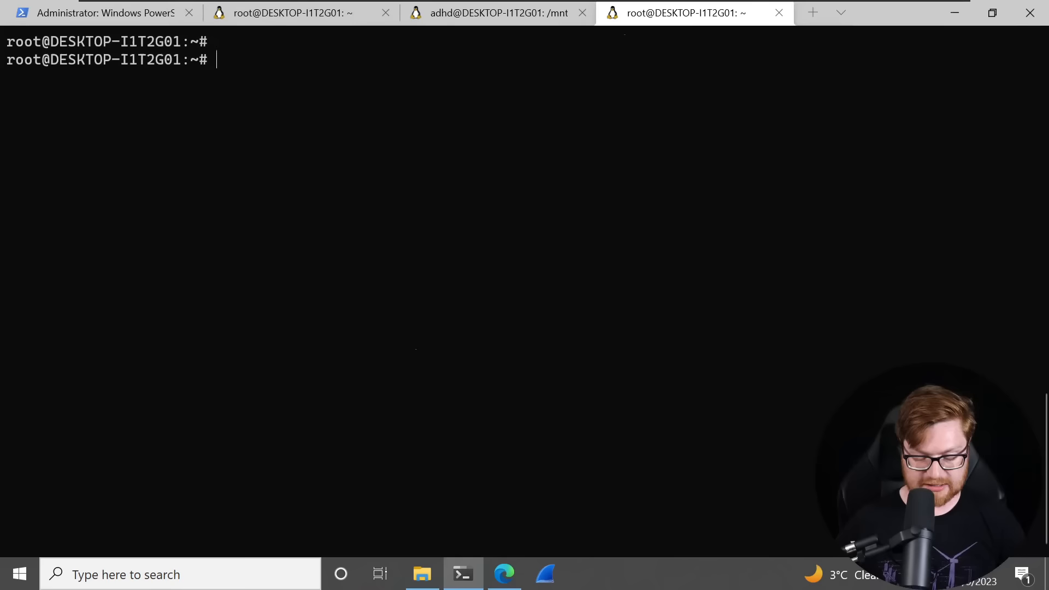
Run ps elf to show nc -l 2222 running under a root /bin/bash.
{"action": "type", "text": "ps elf"}
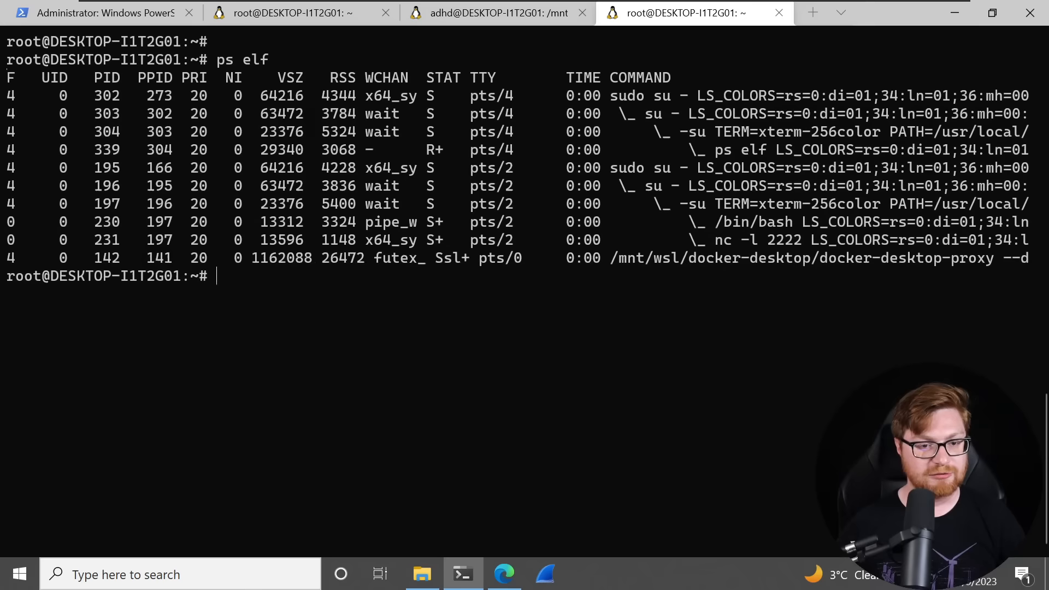
{"action": "left_click_drag", "start_coordinate": [609, 95], "coordinate": [699, 132]}
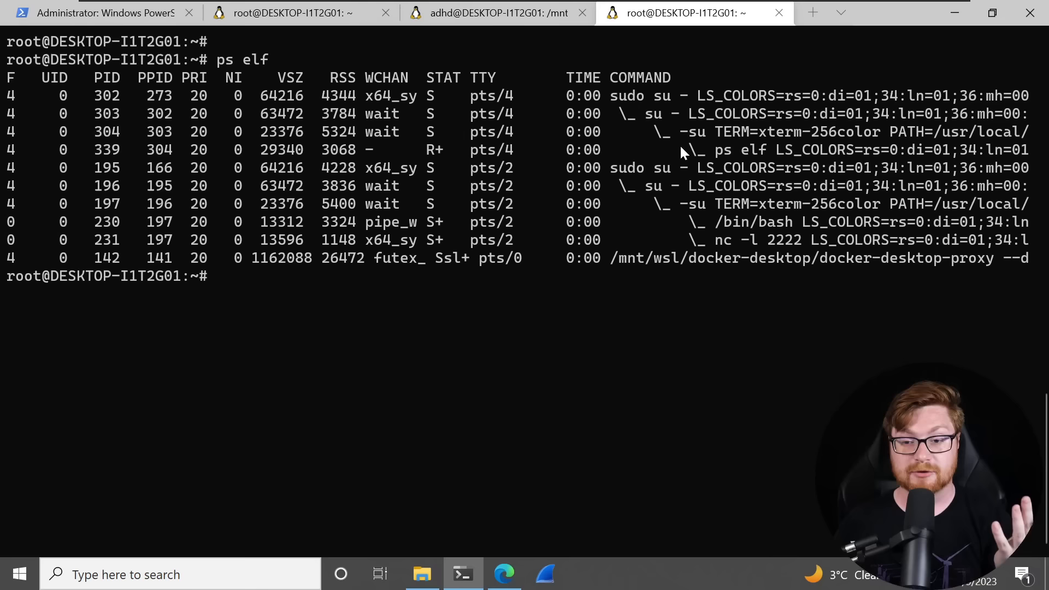
{"action": "mouse_move", "coordinate": [796, 235]}
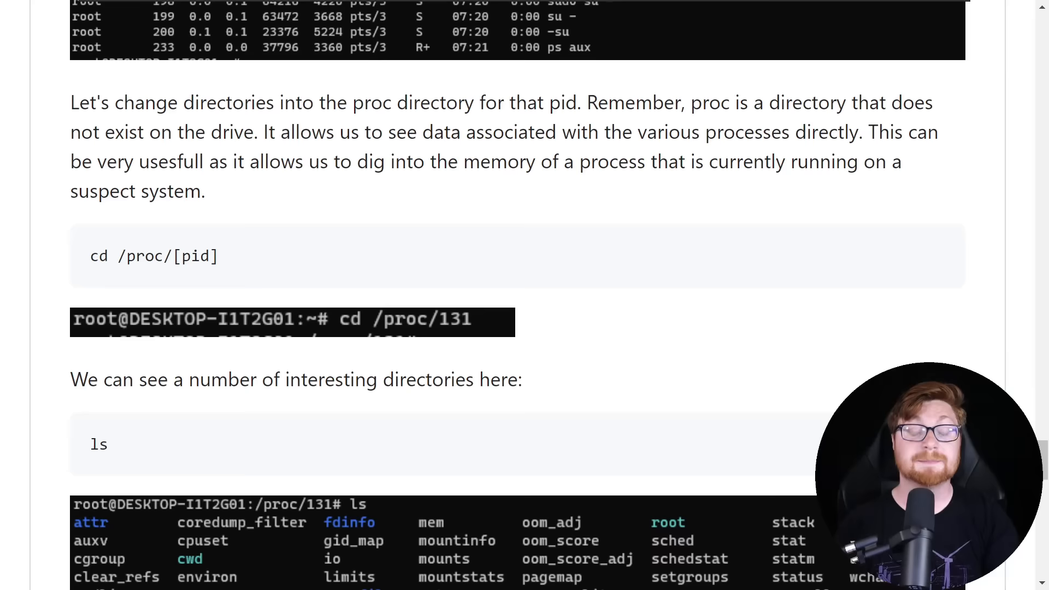
Select the lab's cd /proc/[pid] and ls instructions.
{"action": "left_click_drag", "start_coordinate": [269, 132], "coordinate": [692, 132]}
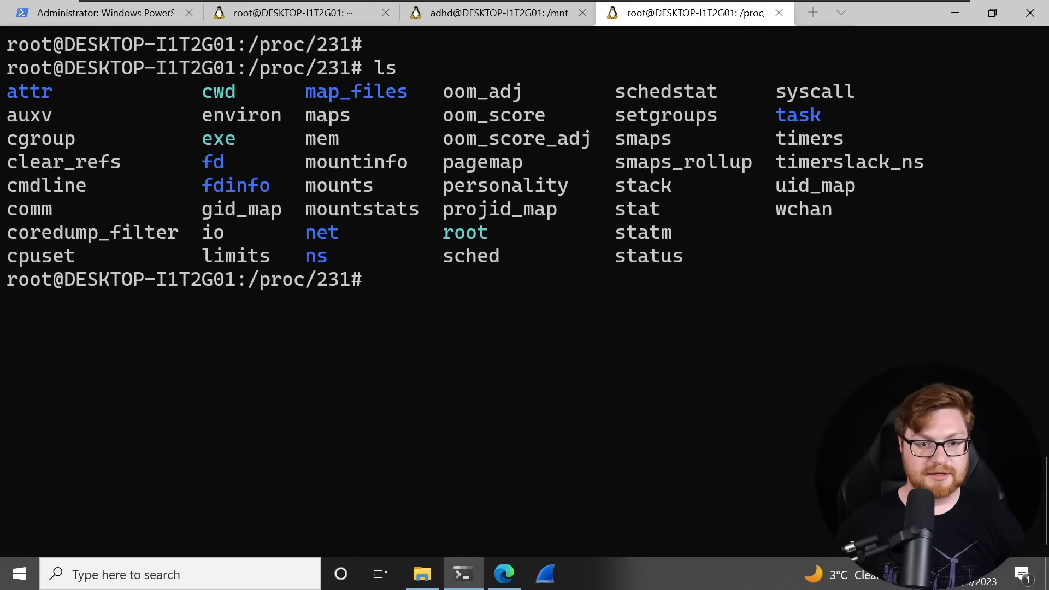
Highlight exe in /proc/231, then run ls -la showing exe linked to /bin/nc.openbsd.
{"action": "double_click", "coordinate": [218, 138]}
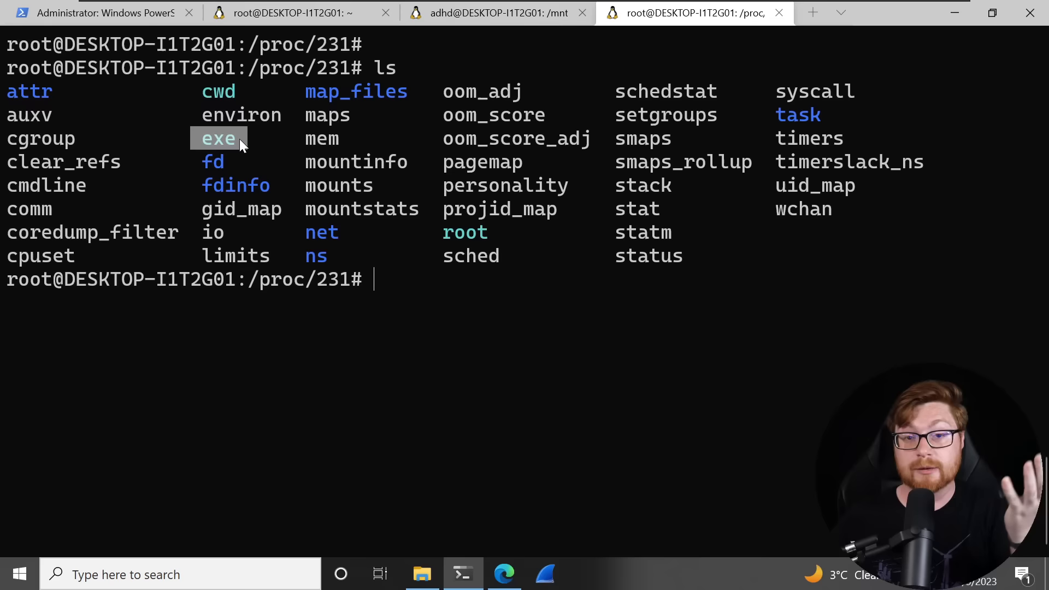
{"action": "type", "text": "s -"}
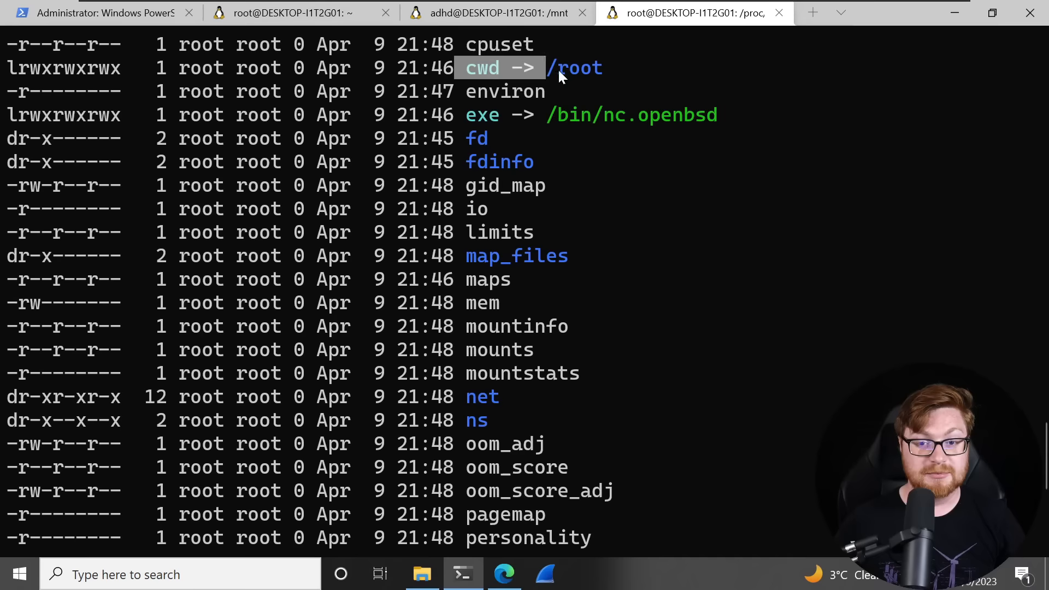
{"action": "mouse_move", "coordinate": [688, 75]}
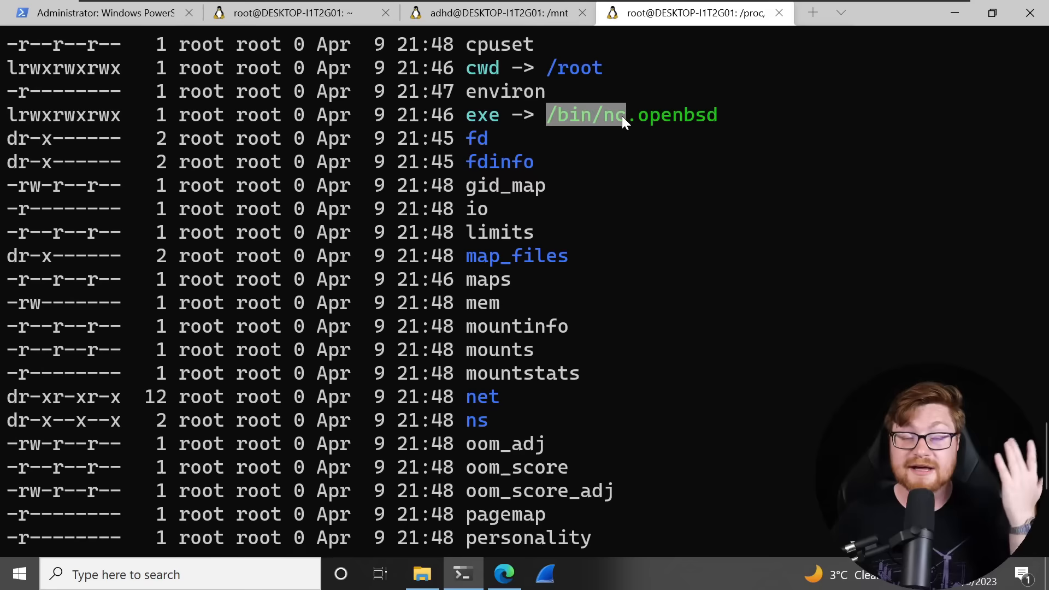
{"action": "scroll", "scroll_direction": "down", "scroll_amount": 3}
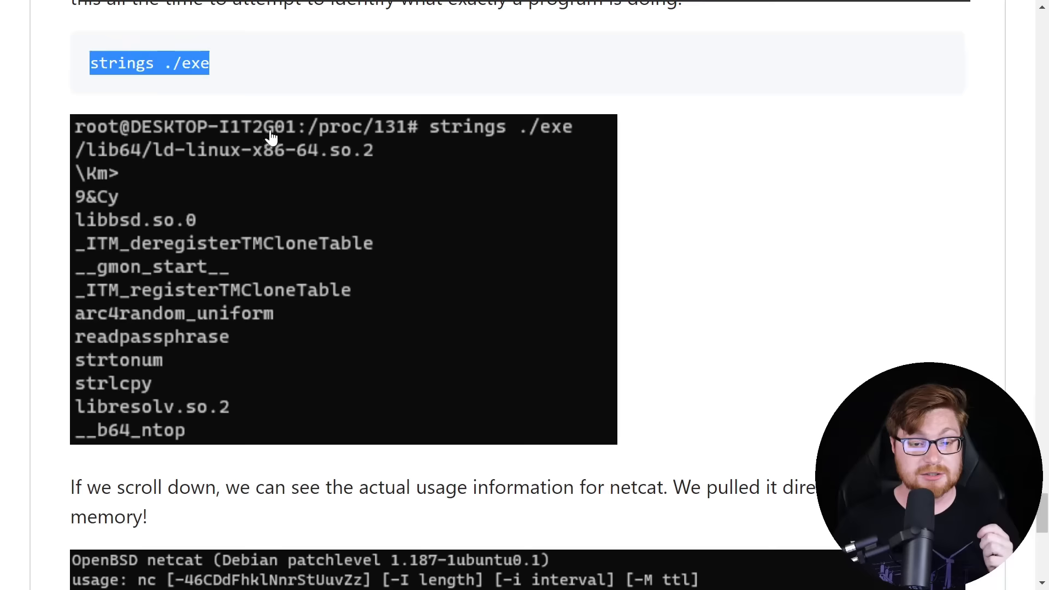
Run strings ./exe and scroll through OpenBSD netcat's usage and option summary.
{"action": "left_click", "coordinate": [694, 13]}
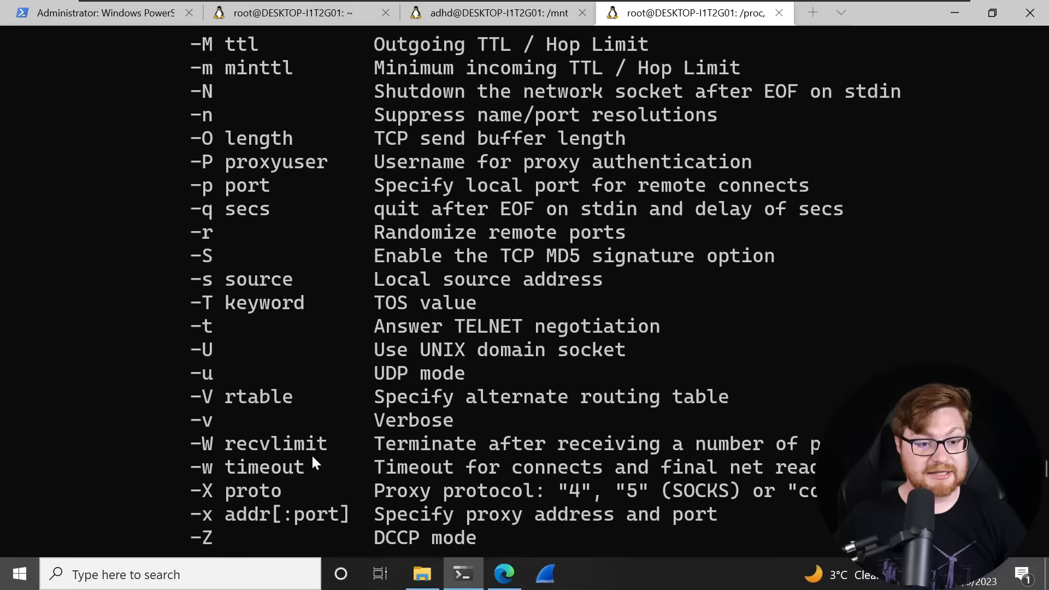
{"action": "scroll", "scroll_direction": "down", "scroll_amount": 3}
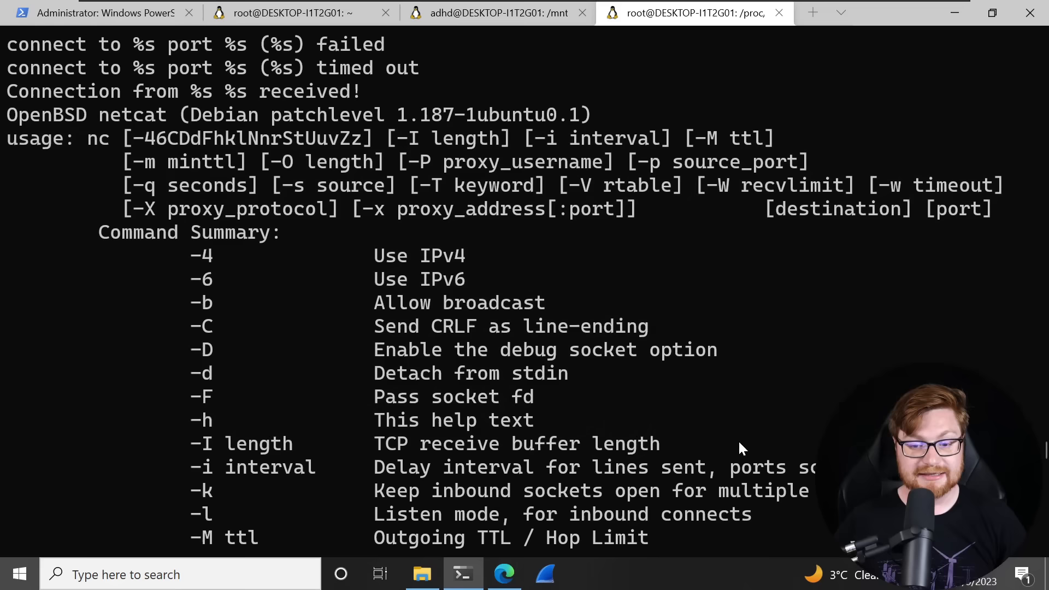